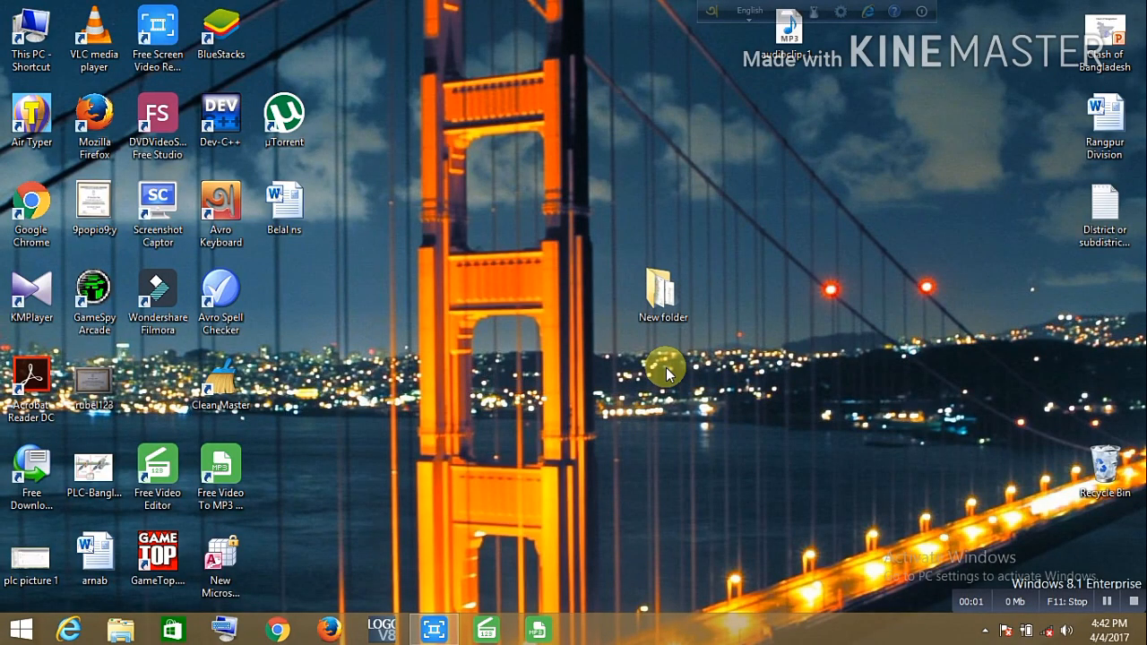
mouse_move(682, 354)
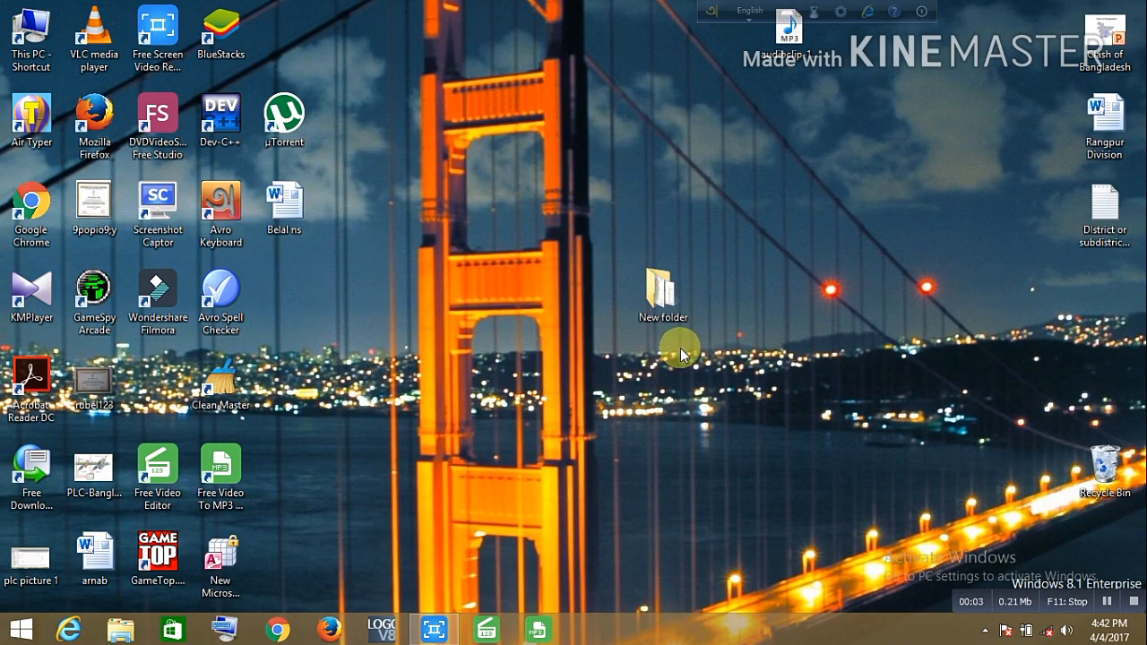
mouse_move(397, 100)
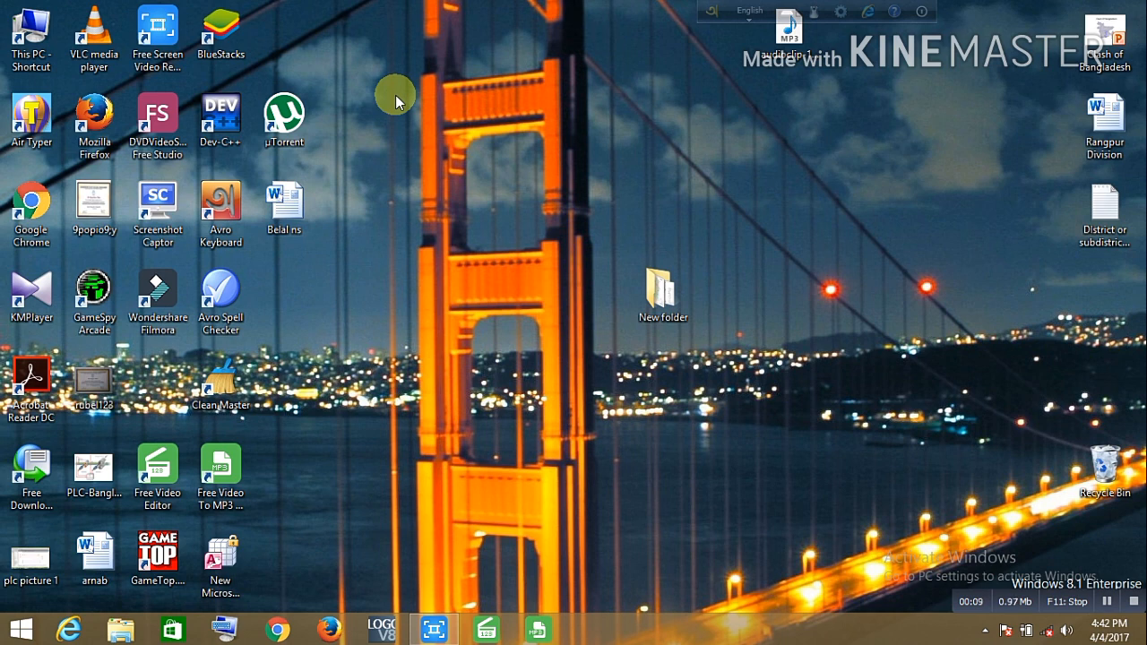
mouse_move(399, 170)
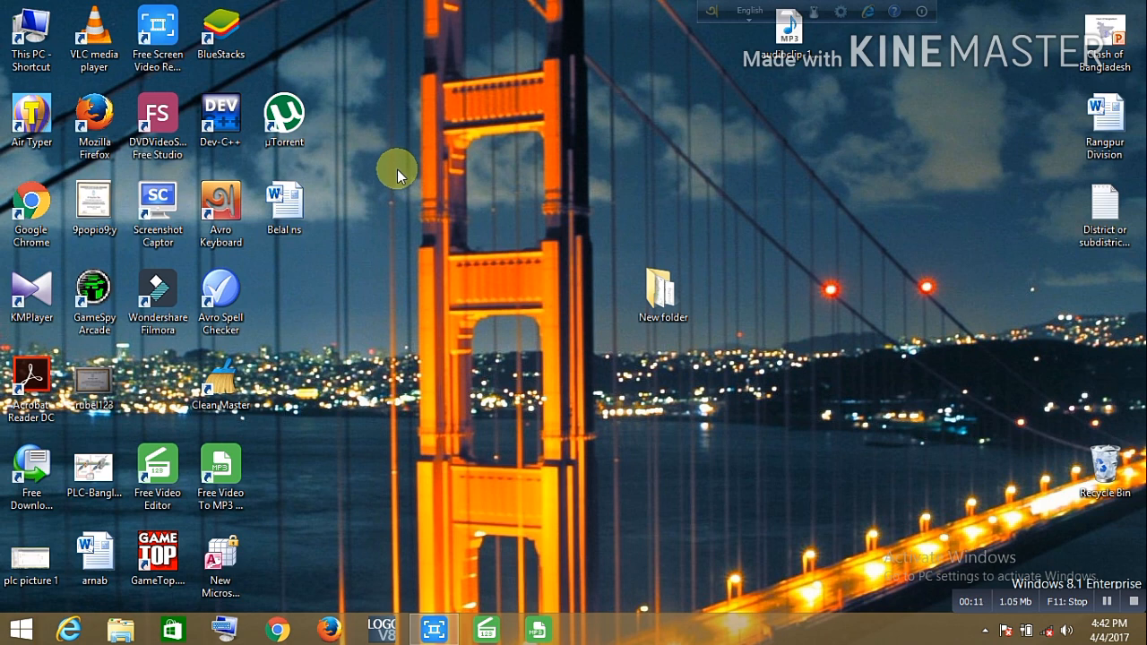
Create a new Microsoft Word Document file on the desktop and open it.
right_click(399, 174)
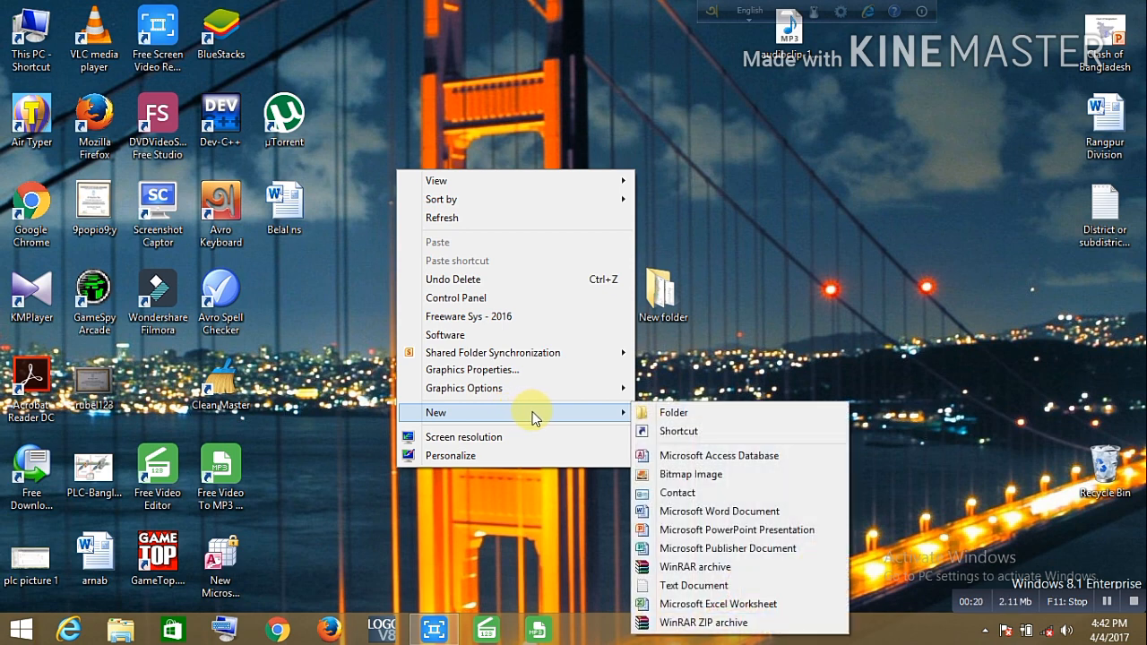
mouse_move(717, 511)
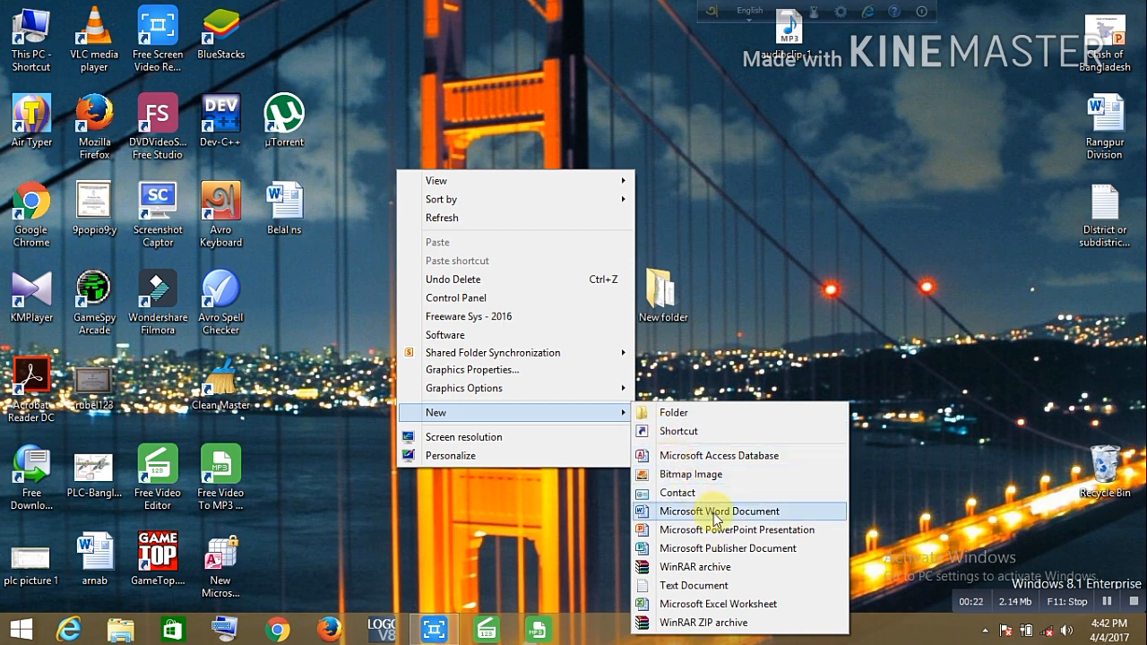
mouse_move(717, 511)
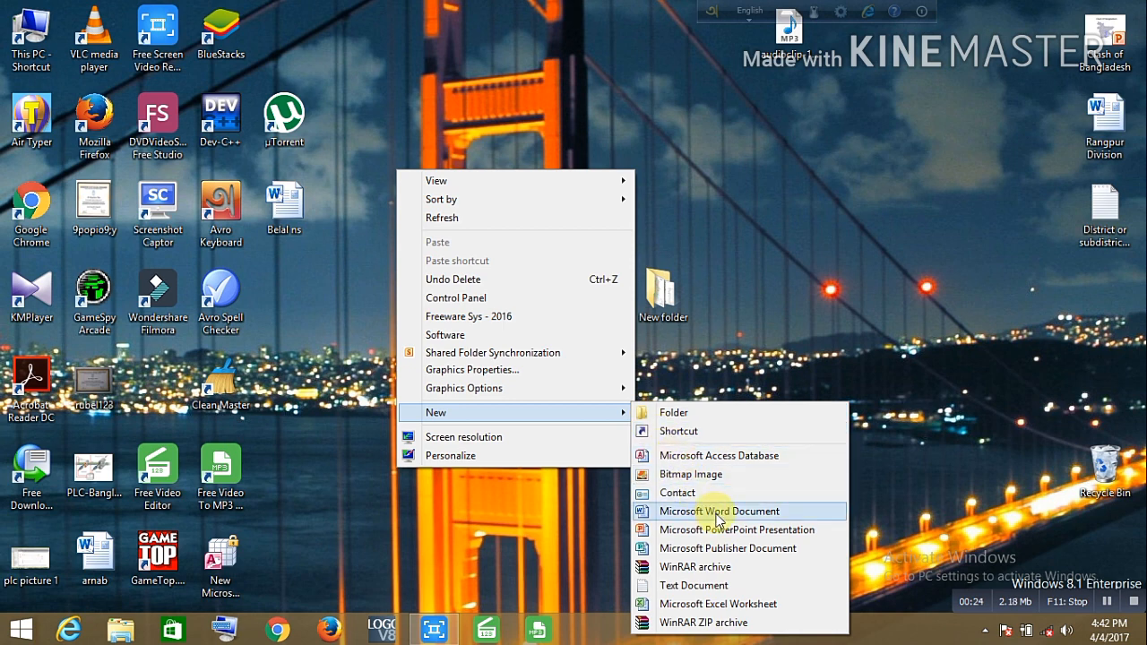
mouse_move(735, 605)
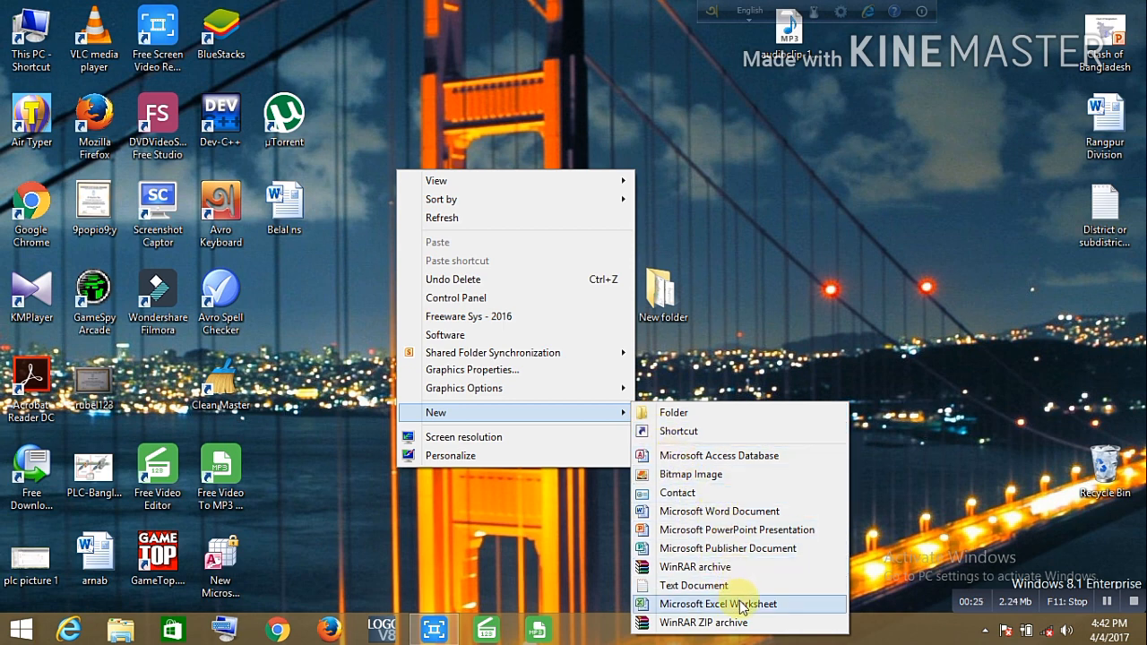
mouse_move(735, 530)
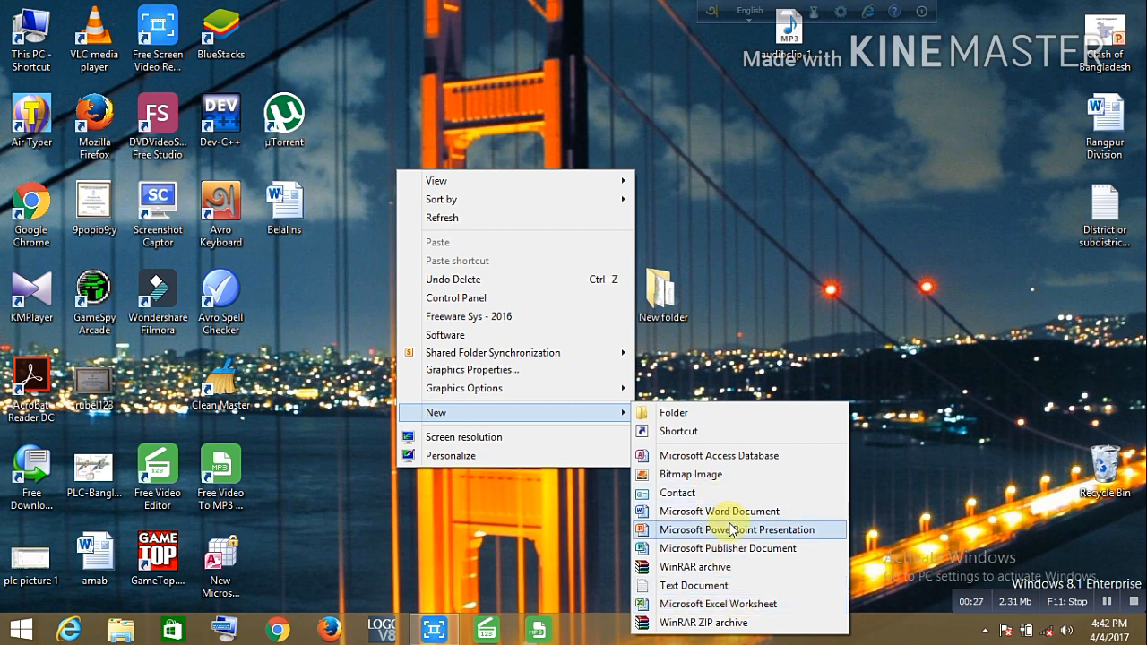
mouse_move(733, 510)
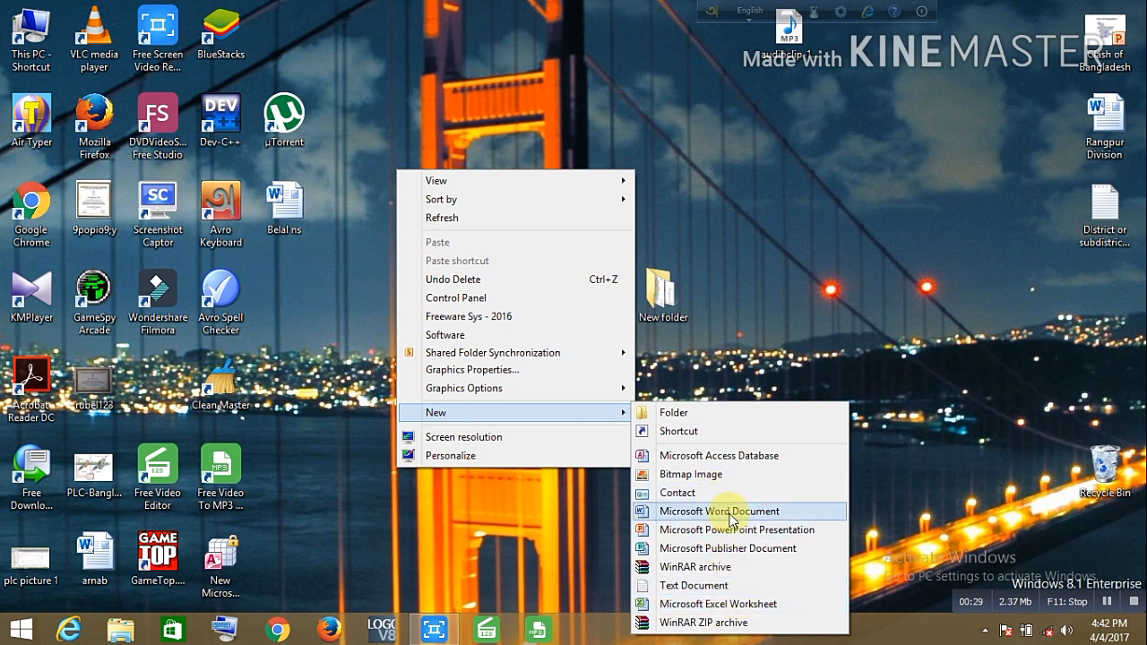
click(720, 511)
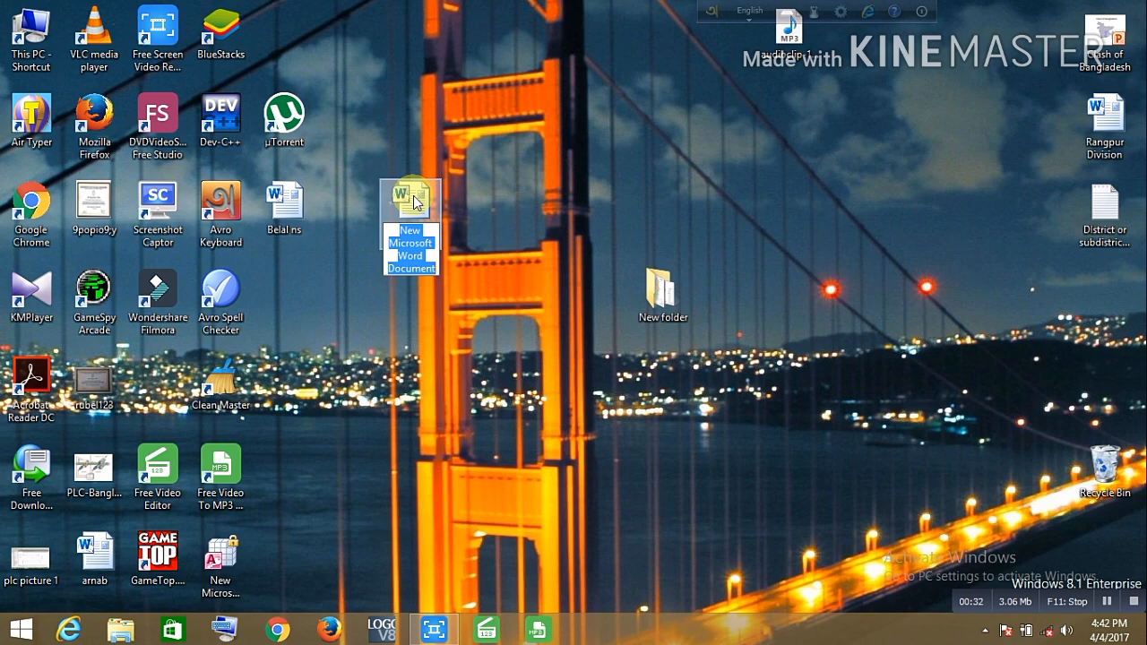
double_click(408, 196)
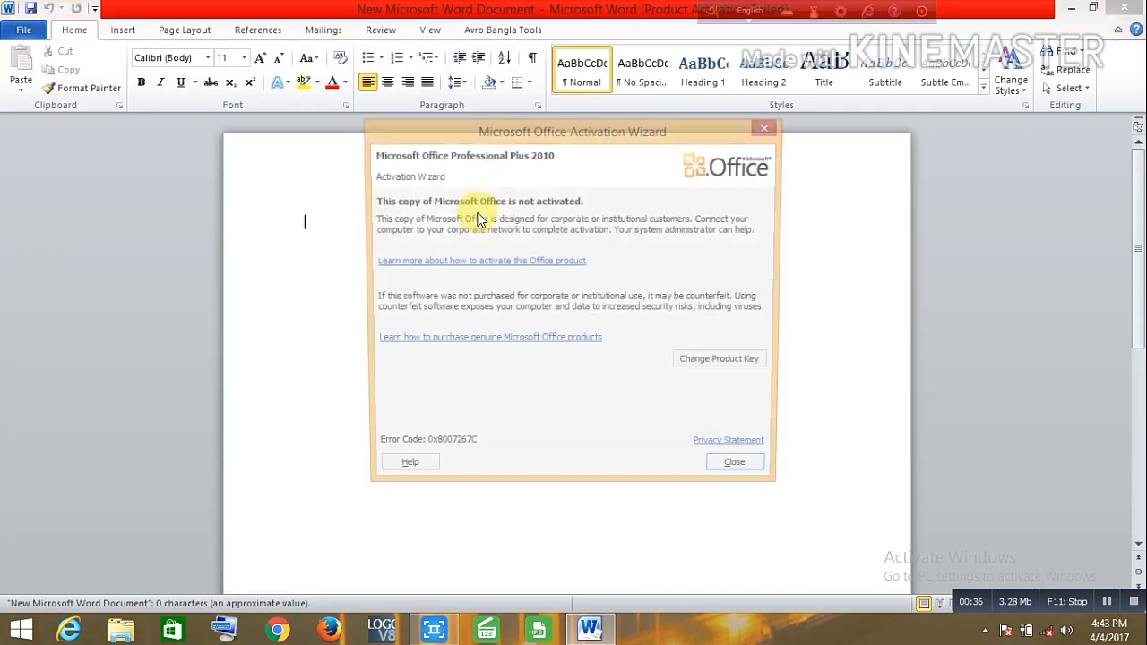
Close the Activation Wizard and type the expression 'A.B+B.A' on the first line.
click(734, 462)
text(A.)
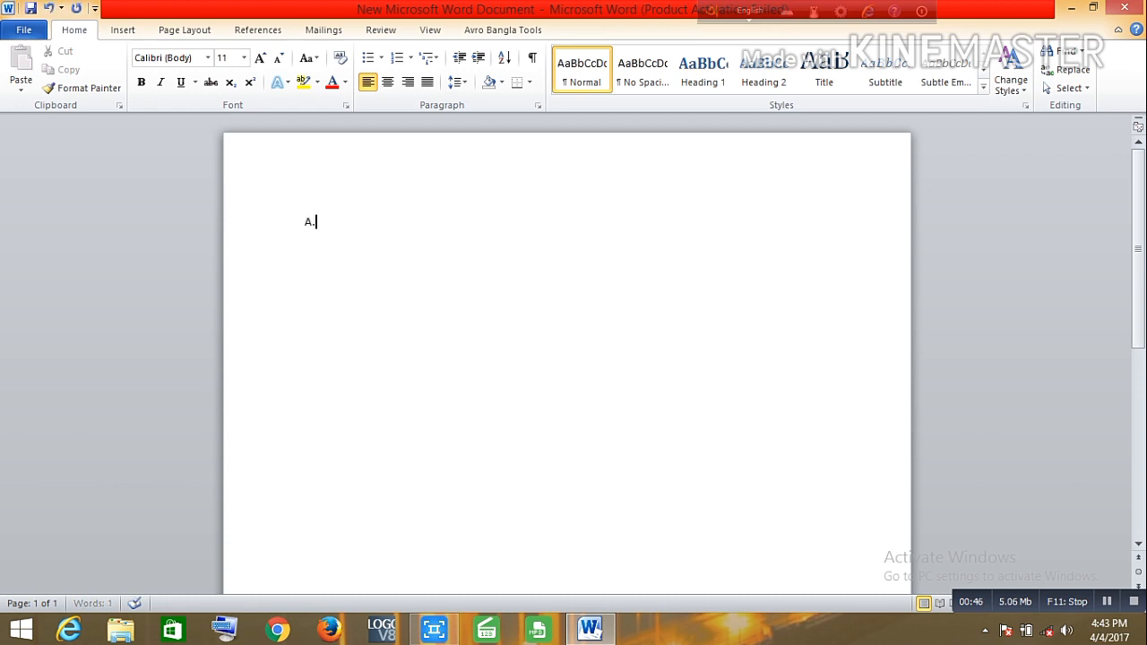
text(B)
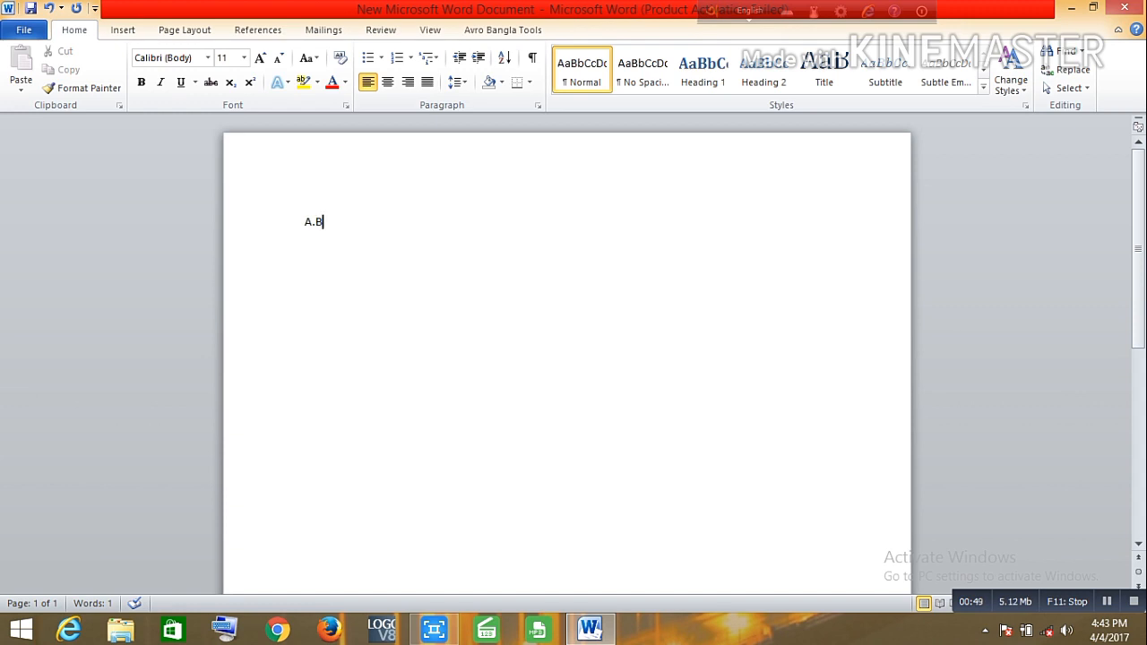
text(+)
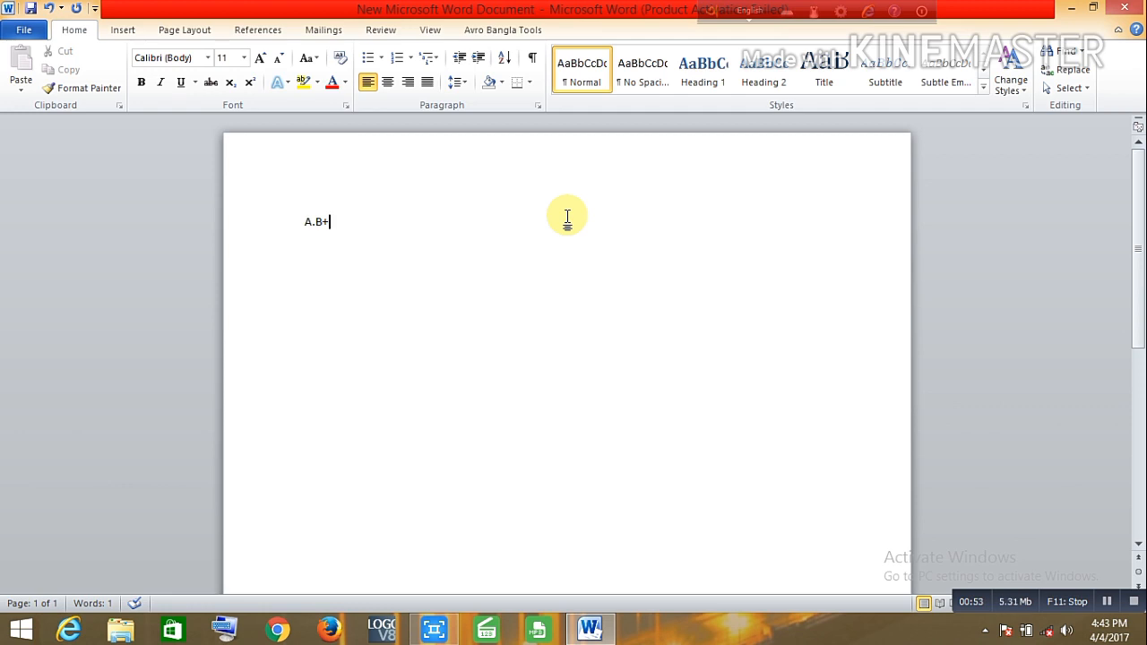
text(B.)
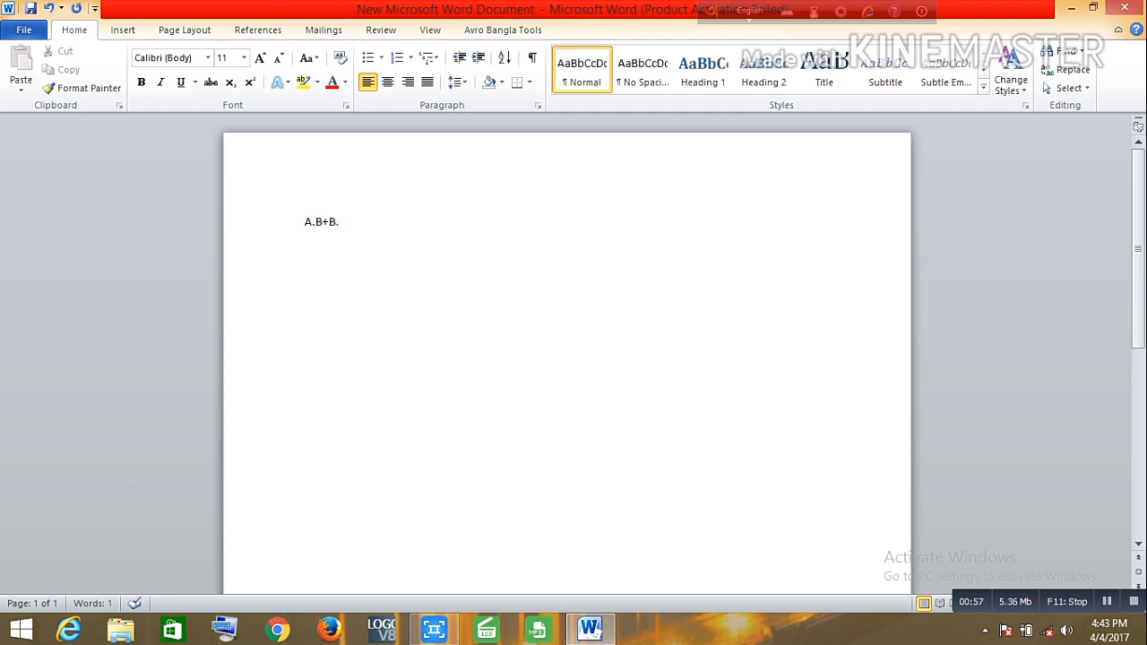
text(A)
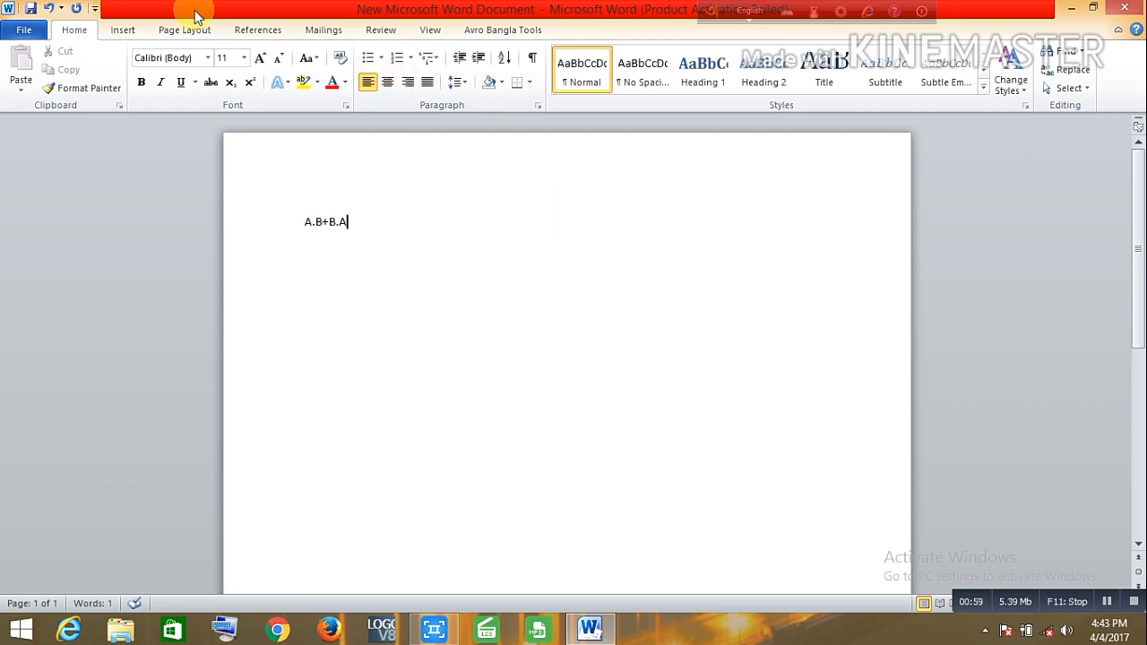
Pick the Line shape to draw a complement bar over the first A.
click(122, 30)
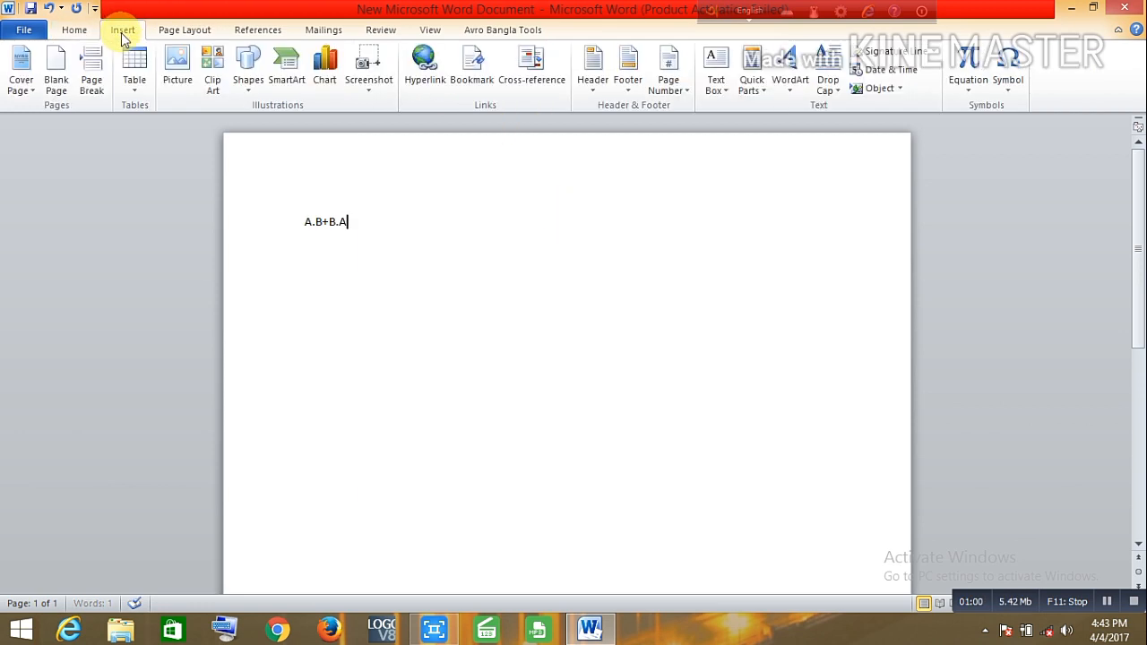
click(248, 67)
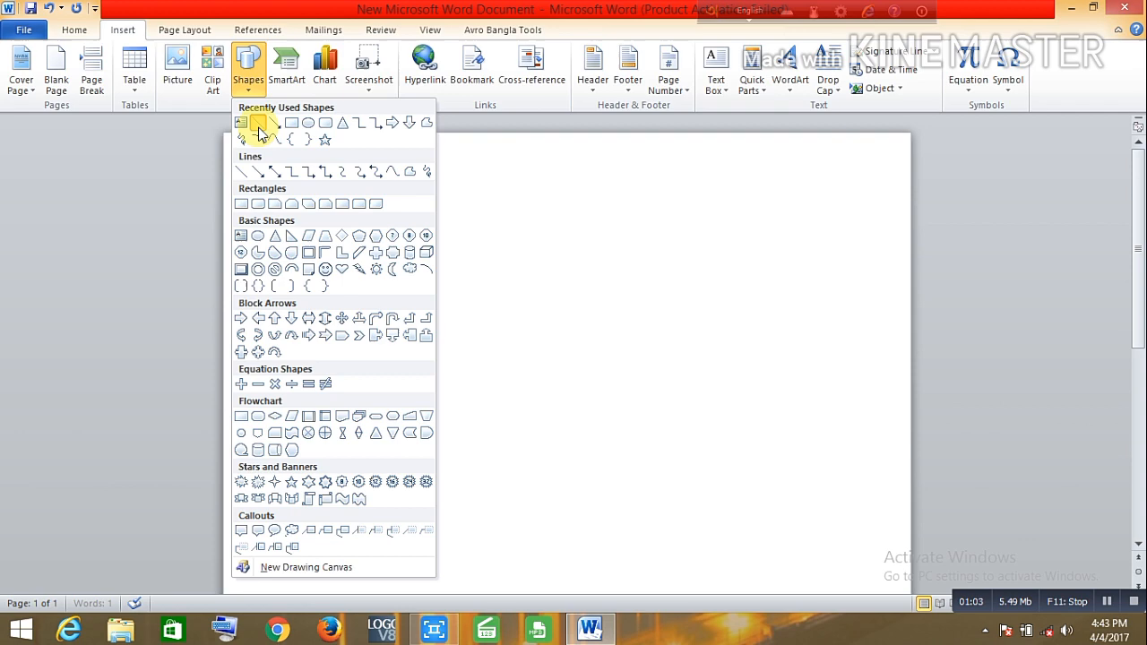
click(258, 123)
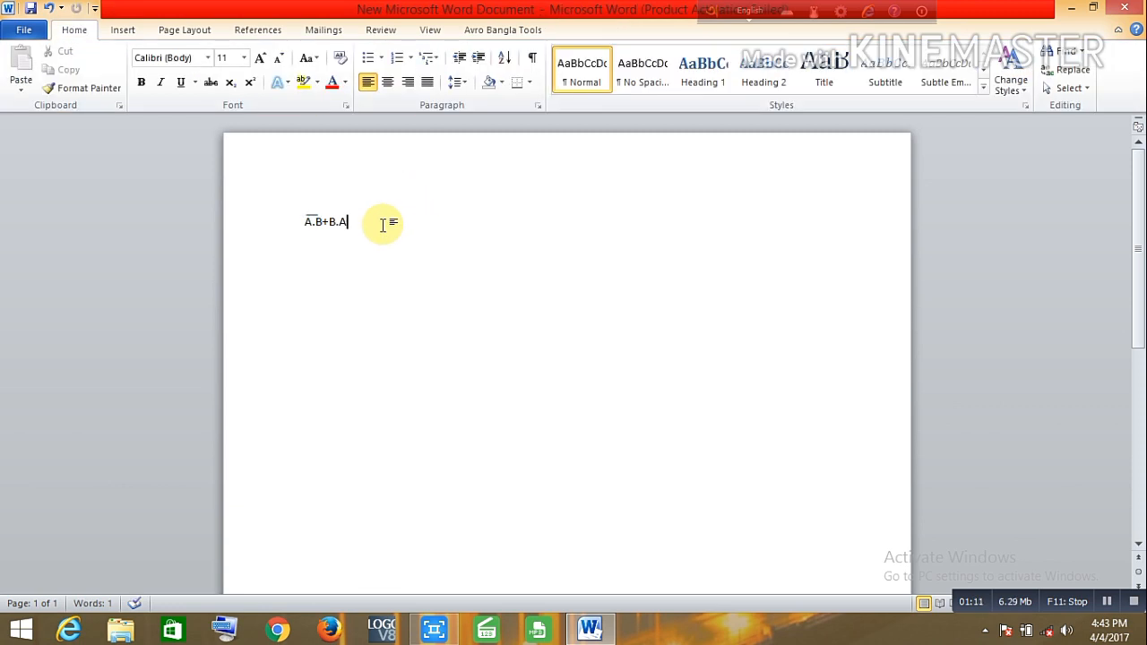
Append '=?' to the expression and add labels 'A' and 'B' on separate lines.
text(=)
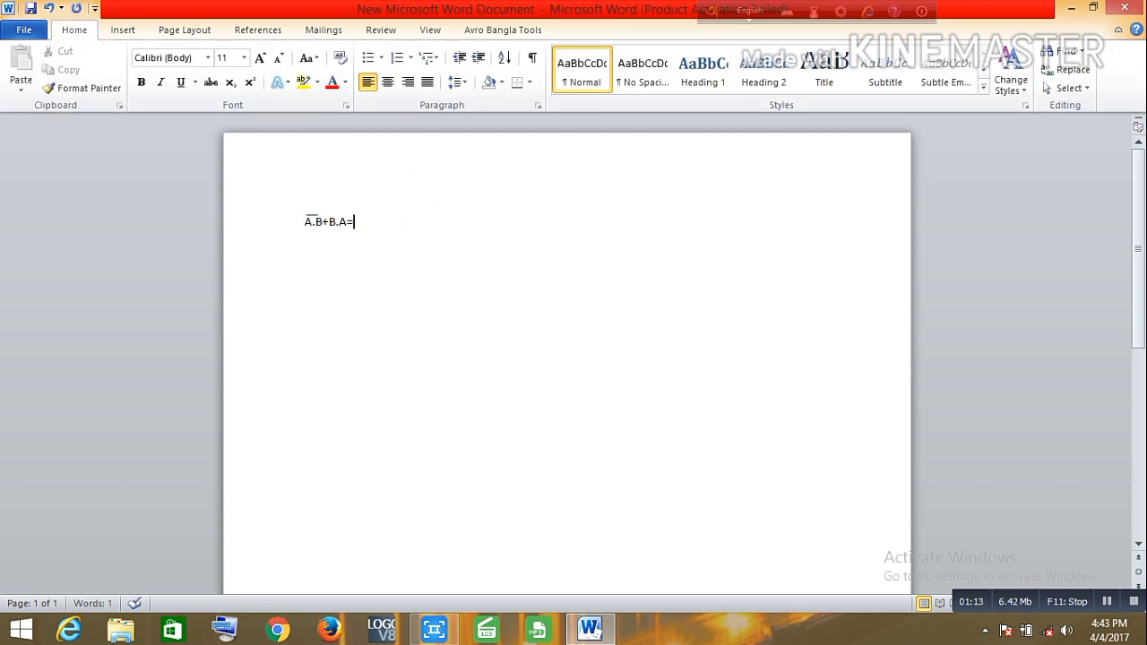
text(?)
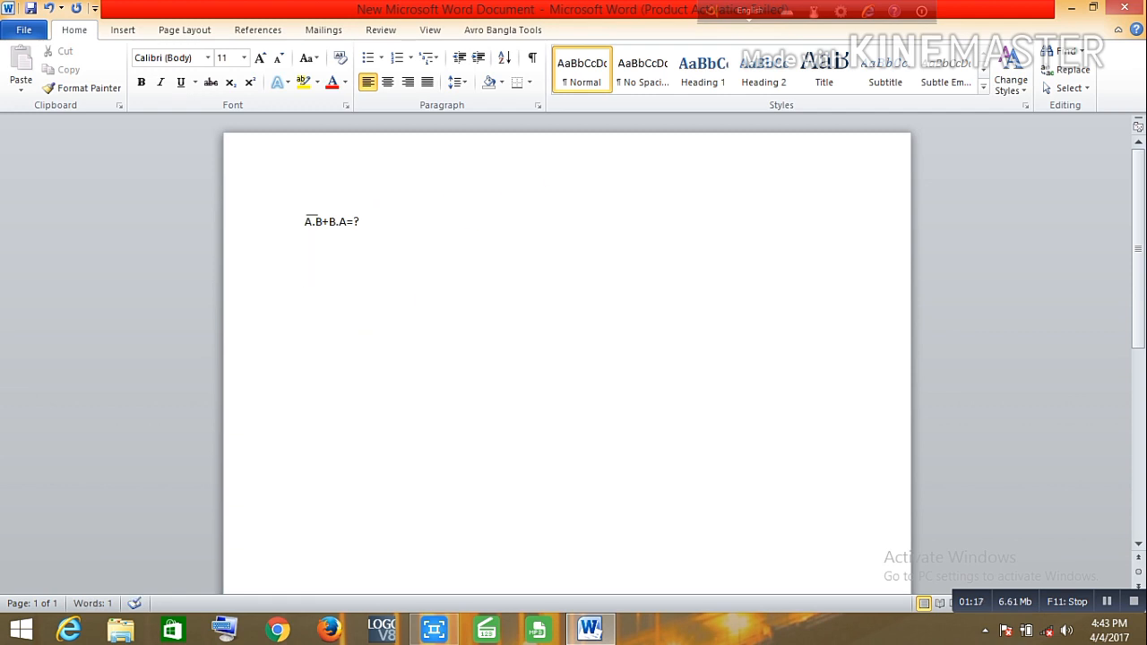
text(A)
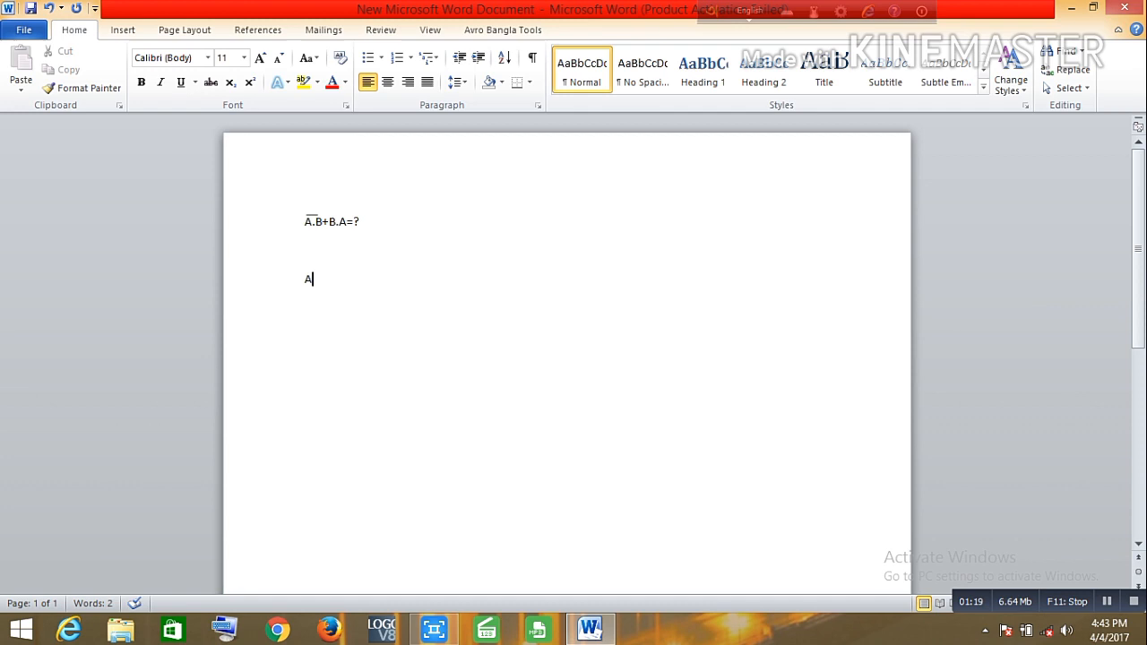
key(enter)
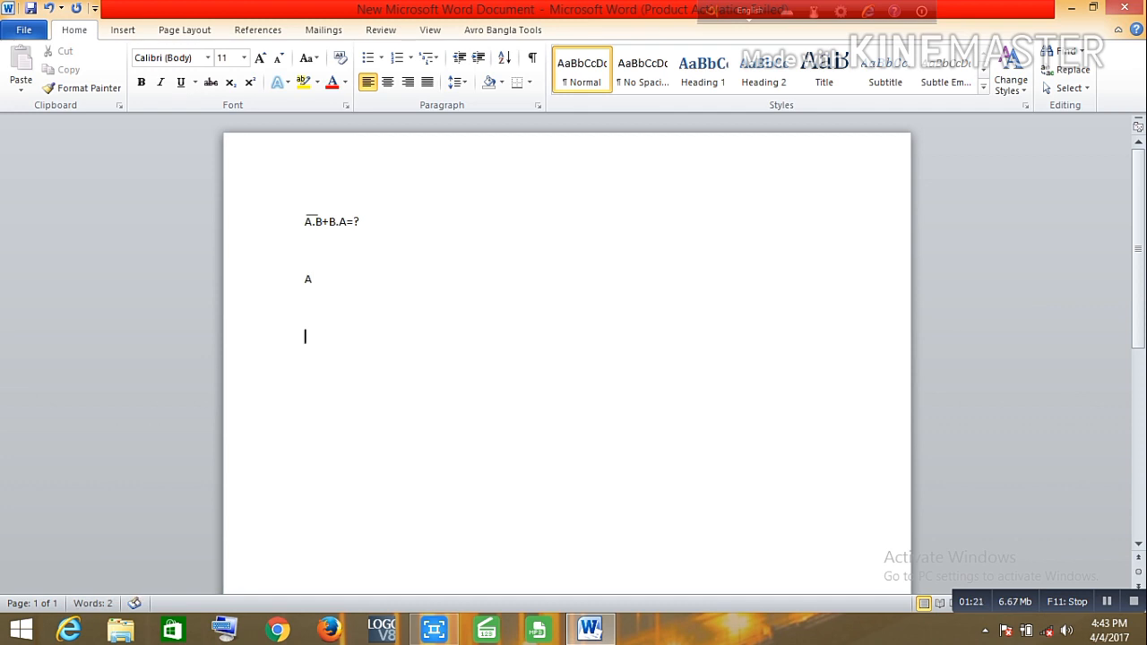
text(B)
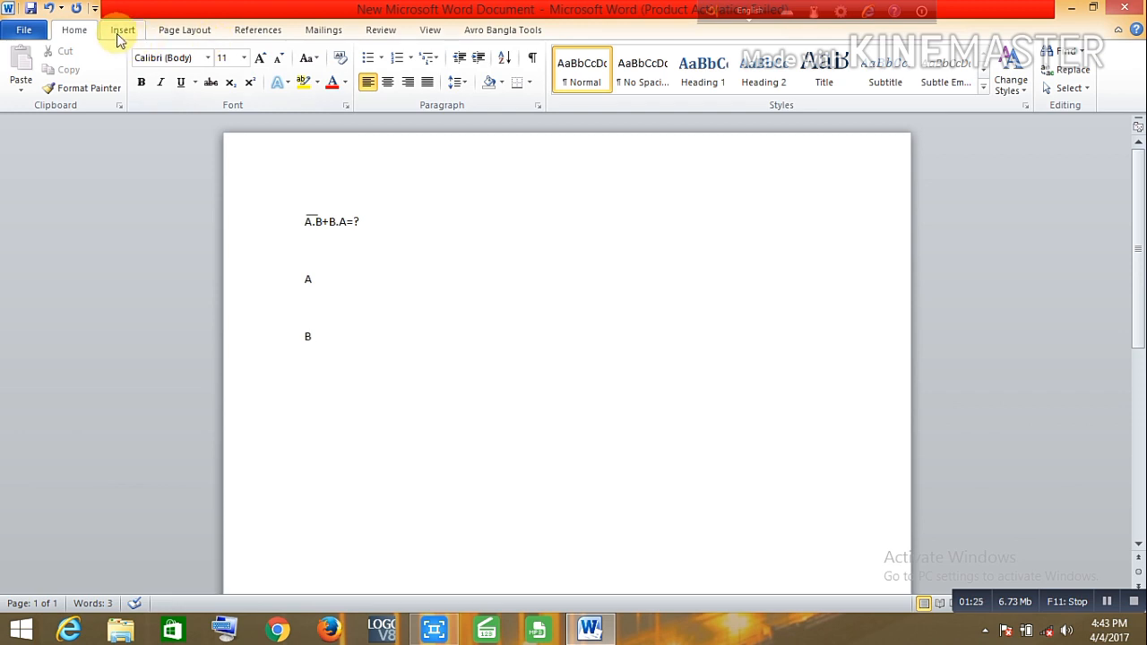
Draw horizontal input lines to the right of the A and B labels.
click(75, 30)
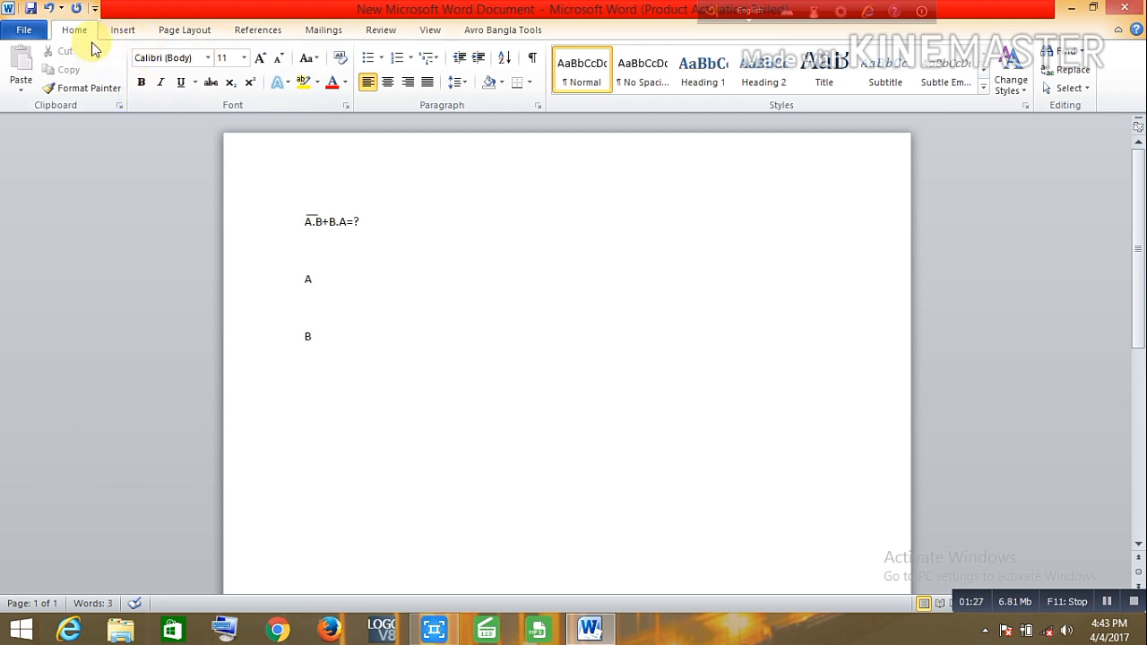
click(122, 30)
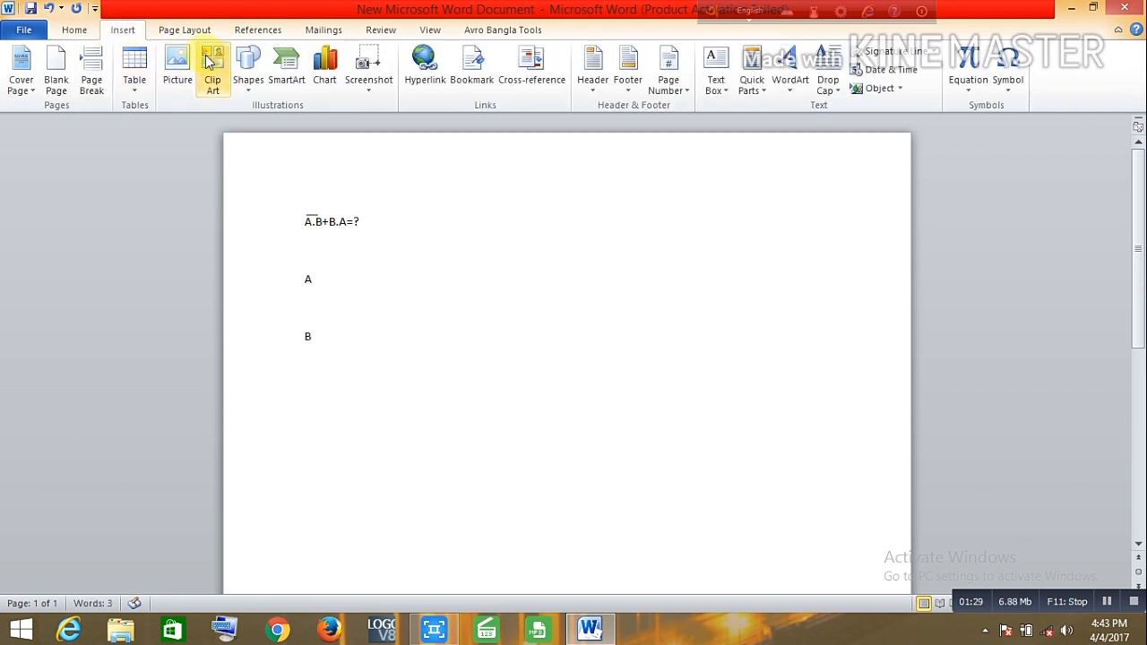
click(247, 67)
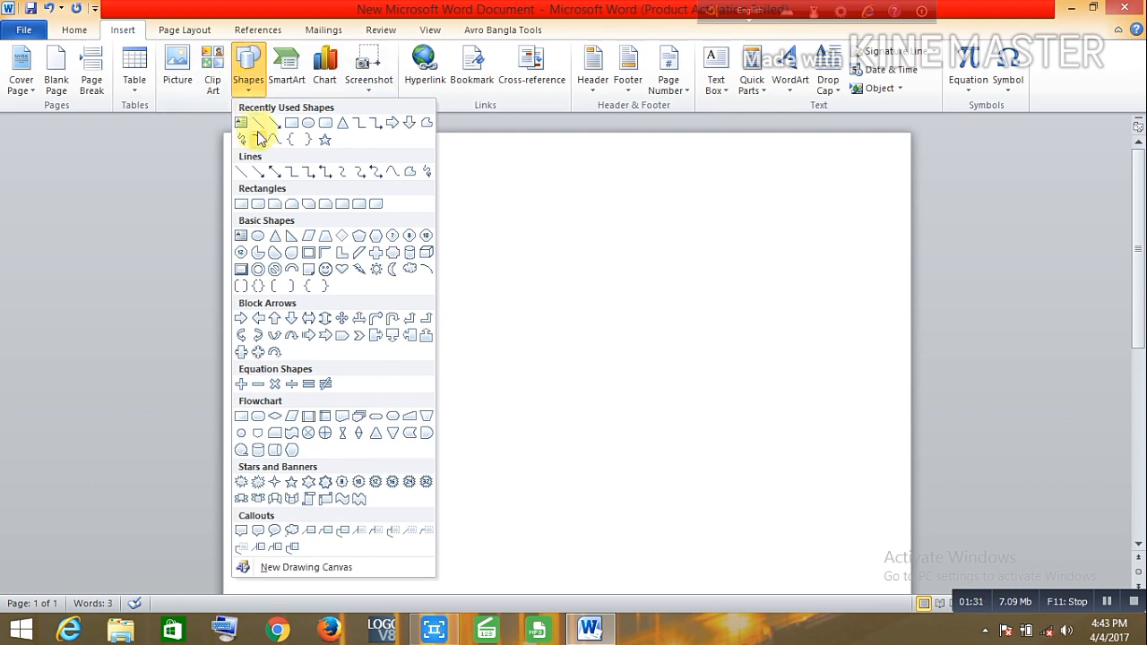
mouse_move(259, 135)
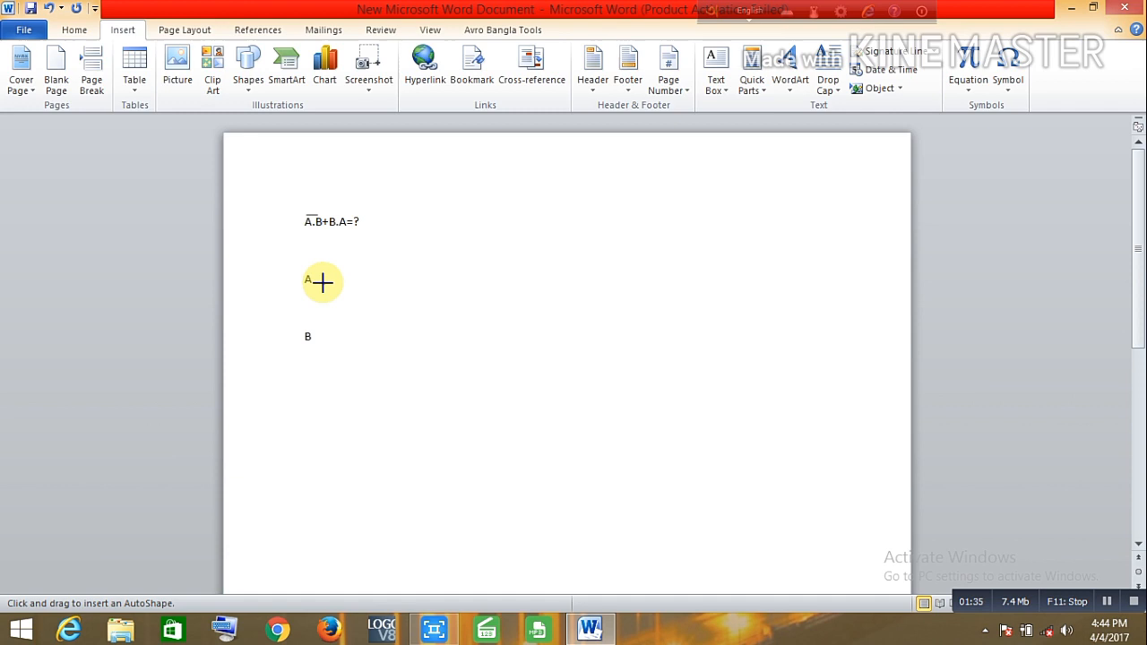
drag(322, 278, 383, 279)
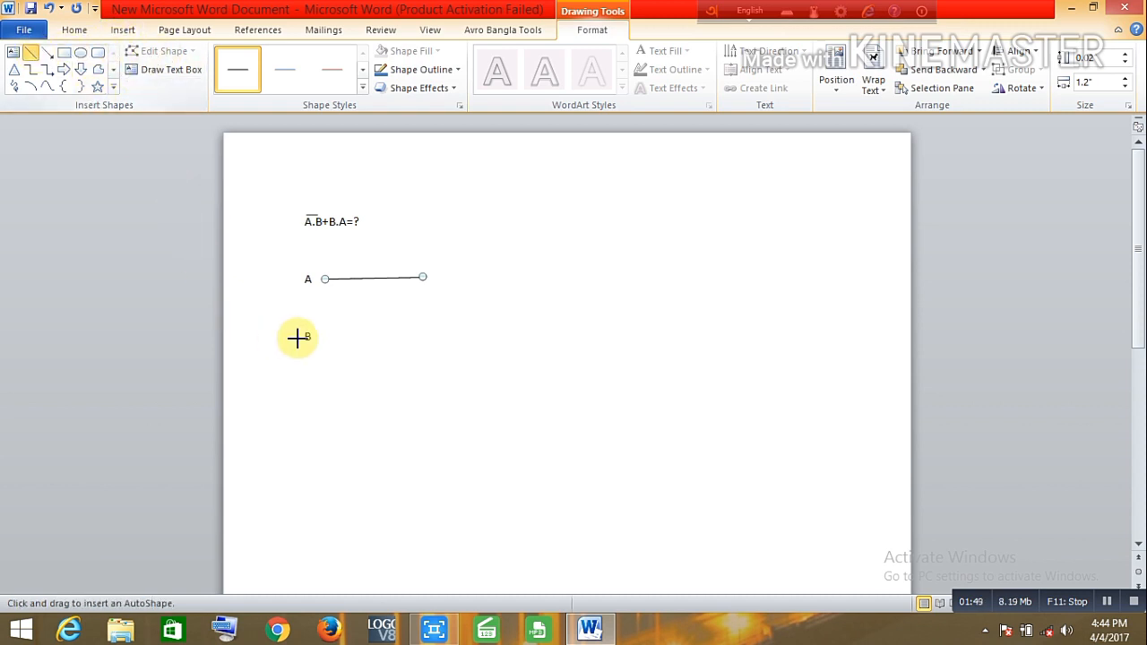
drag(323, 337, 384, 332)
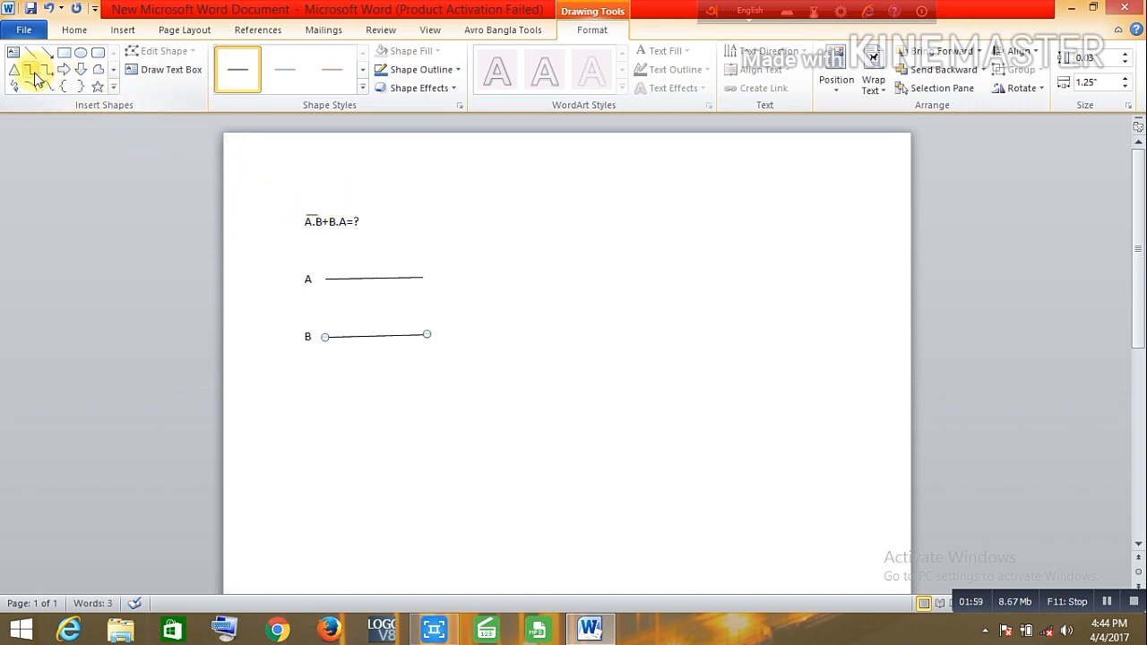
mouse_move(33, 70)
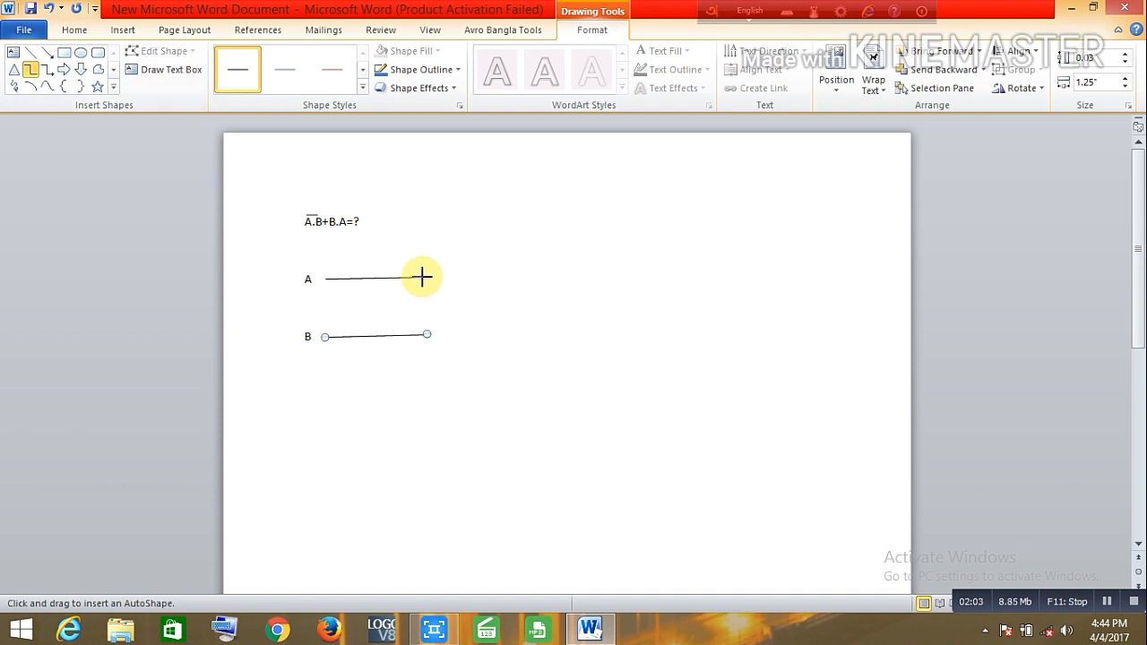
Draw an elbow connector from the end of line A bending downward.
drag(422, 277, 458, 300)
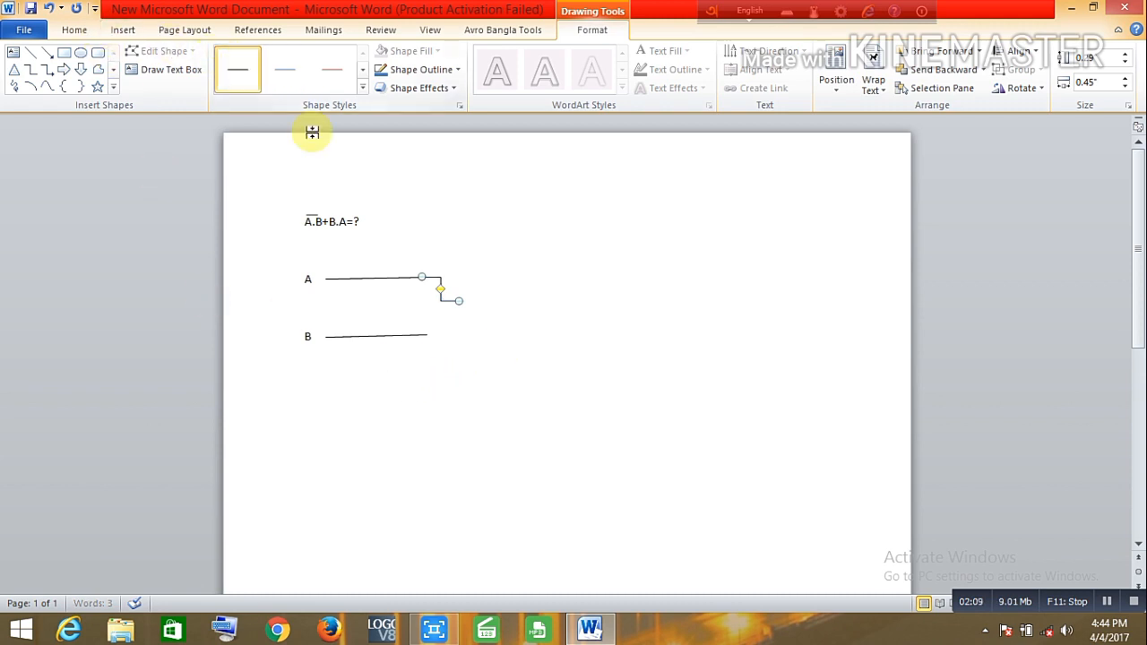
mouse_move(76, 161)
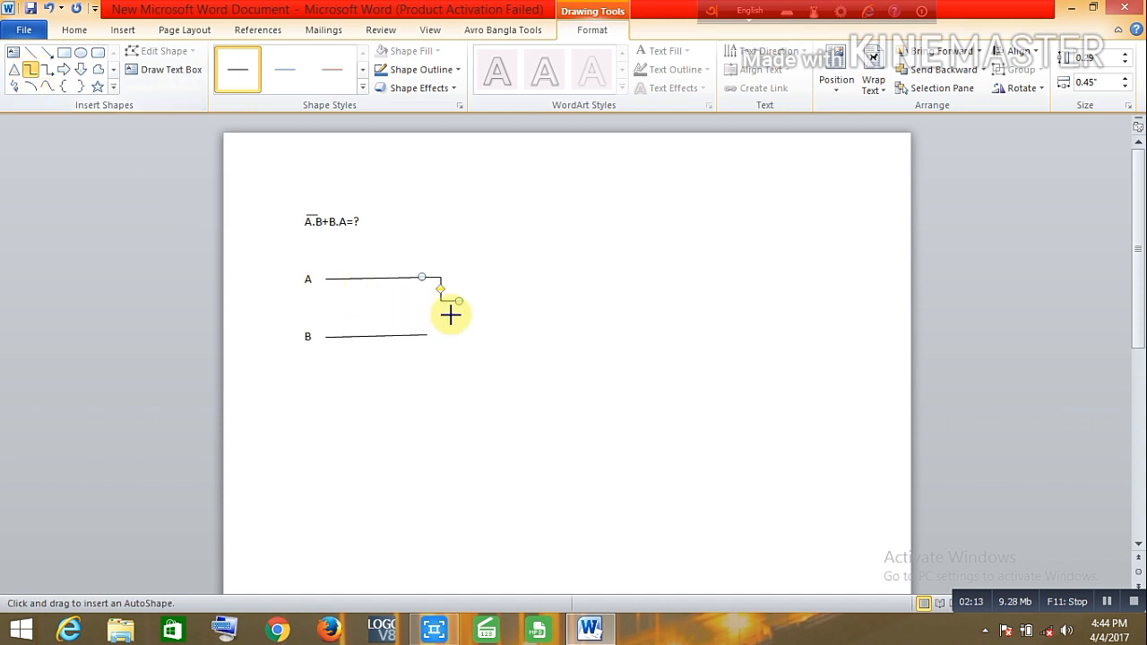
mouse_move(425, 336)
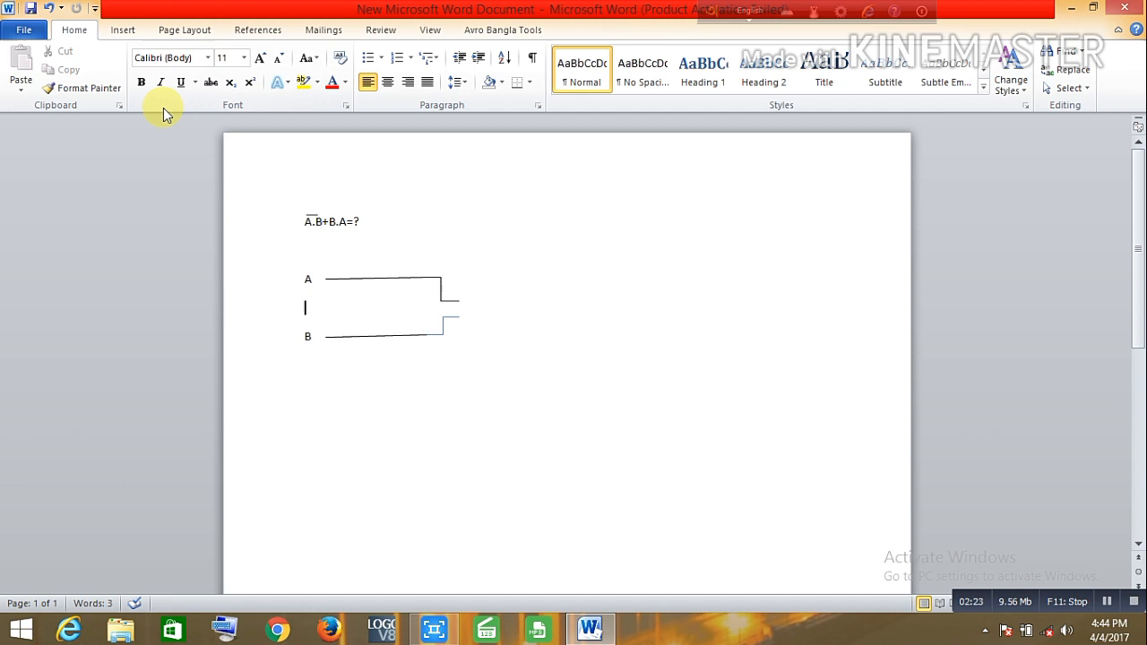
Draw the D-shaped Flowchart: Delay gate body beside the inputs and select the Oval tool.
click(122, 29)
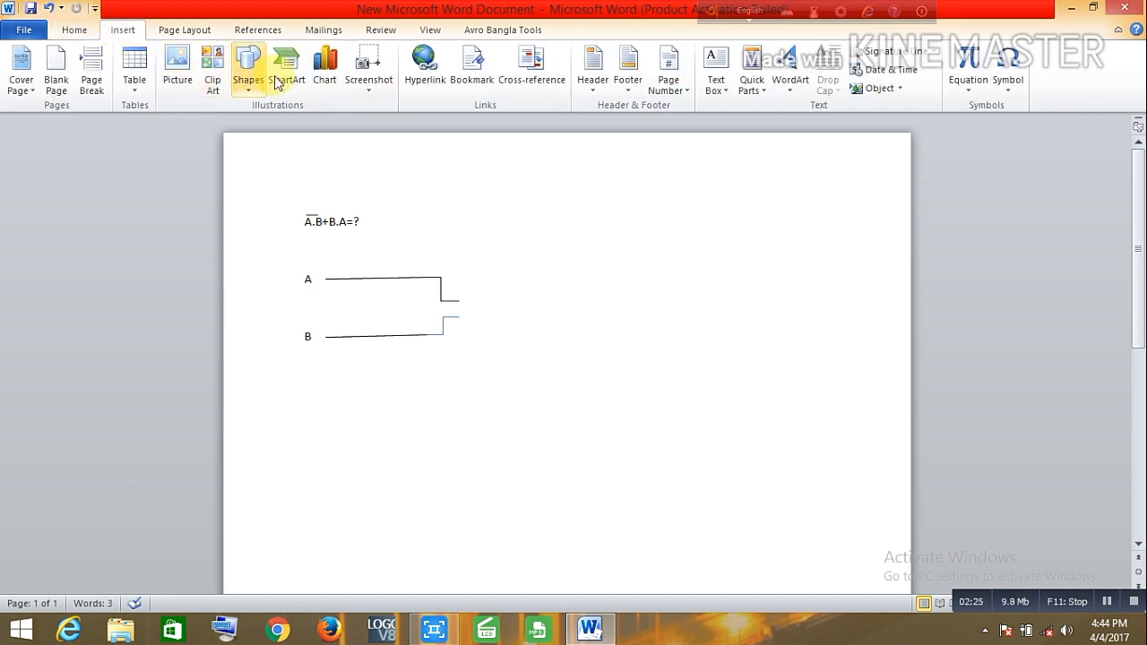
click(248, 67)
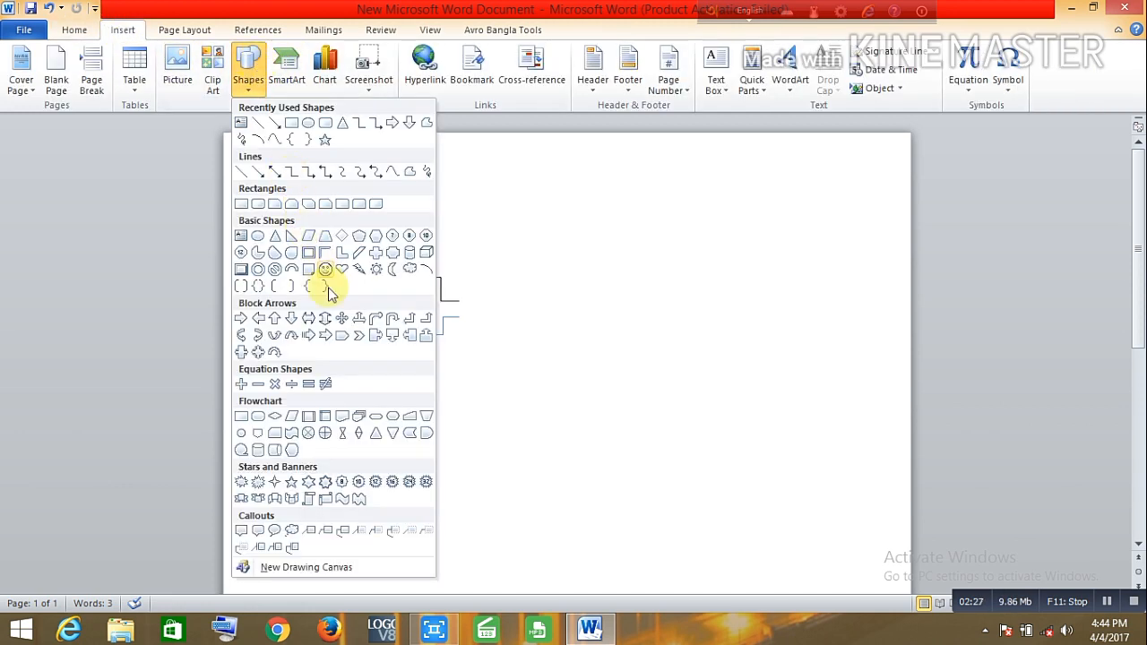
mouse_move(427, 434)
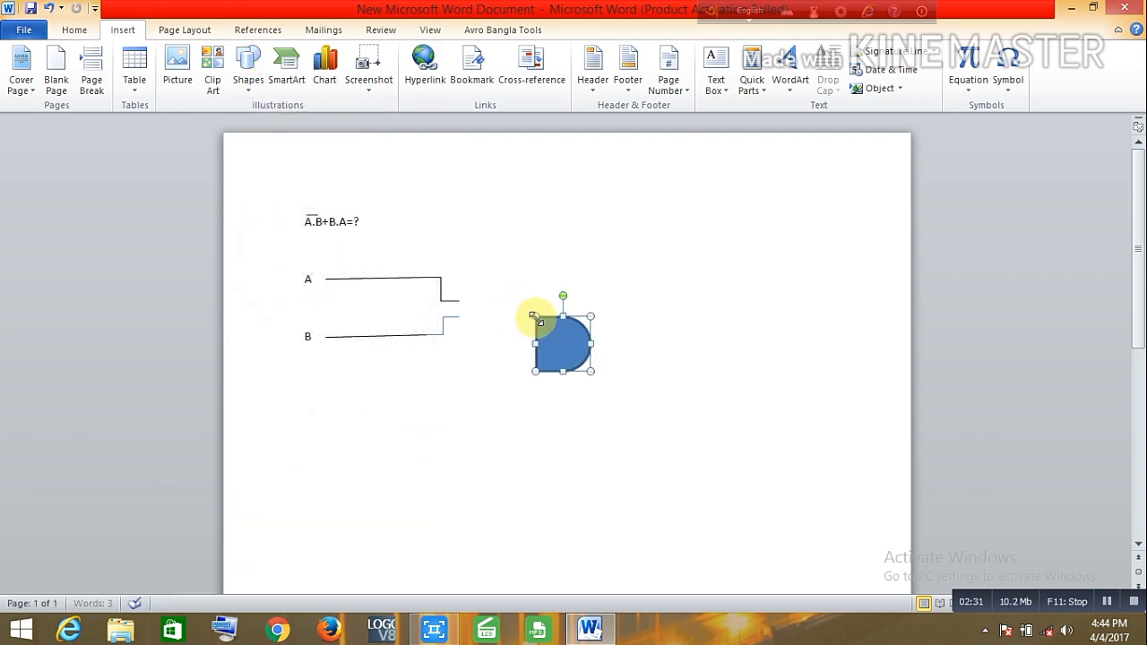
drag(563, 336, 489, 318)
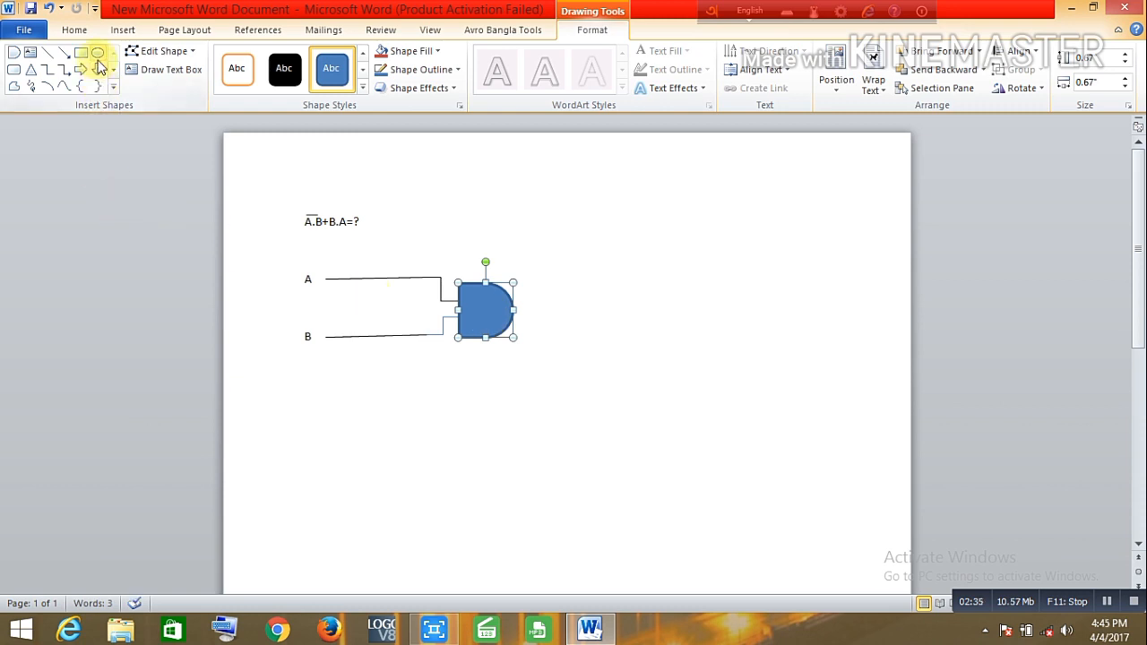
mouse_move(96, 52)
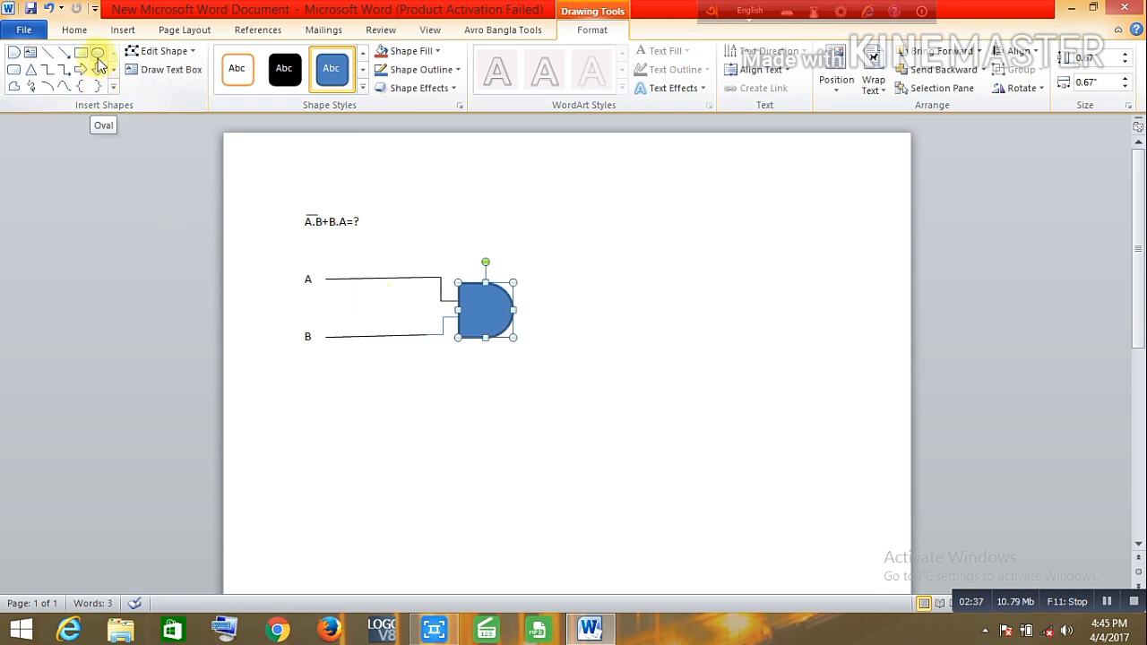
click(97, 52)
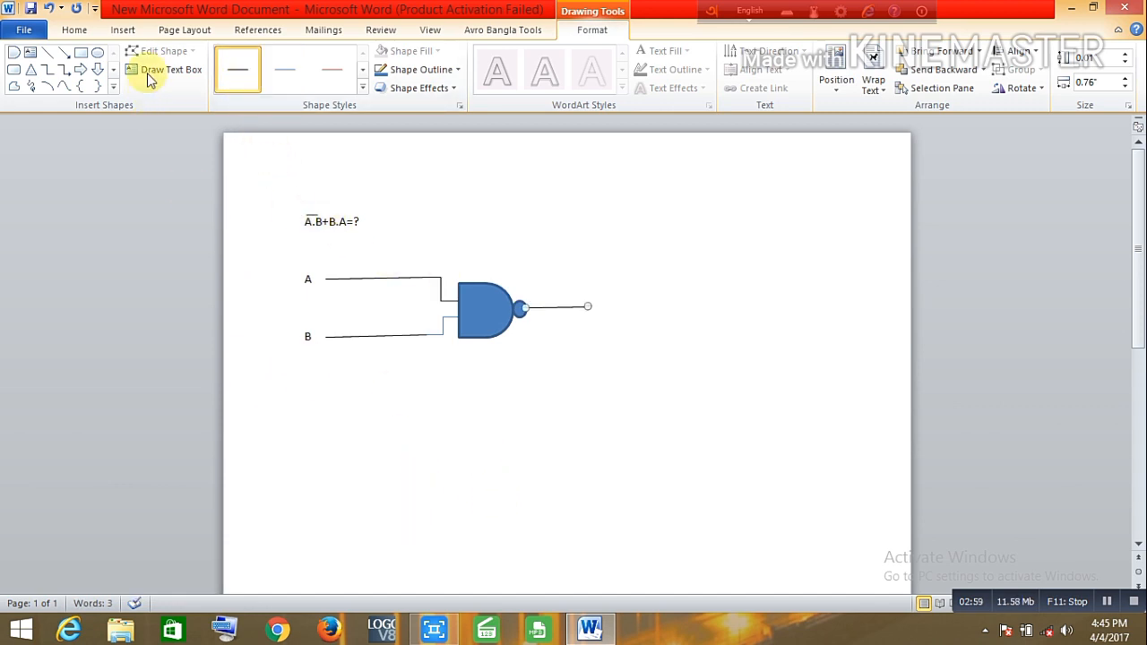
mouse_move(165, 166)
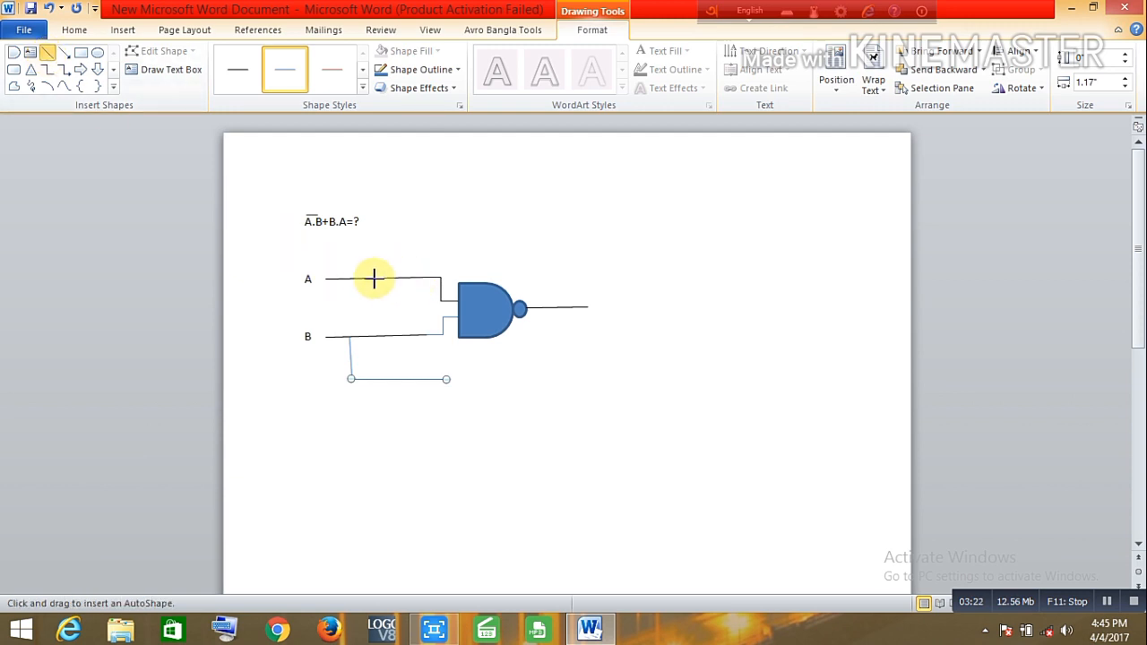
mouse_move(368, 278)
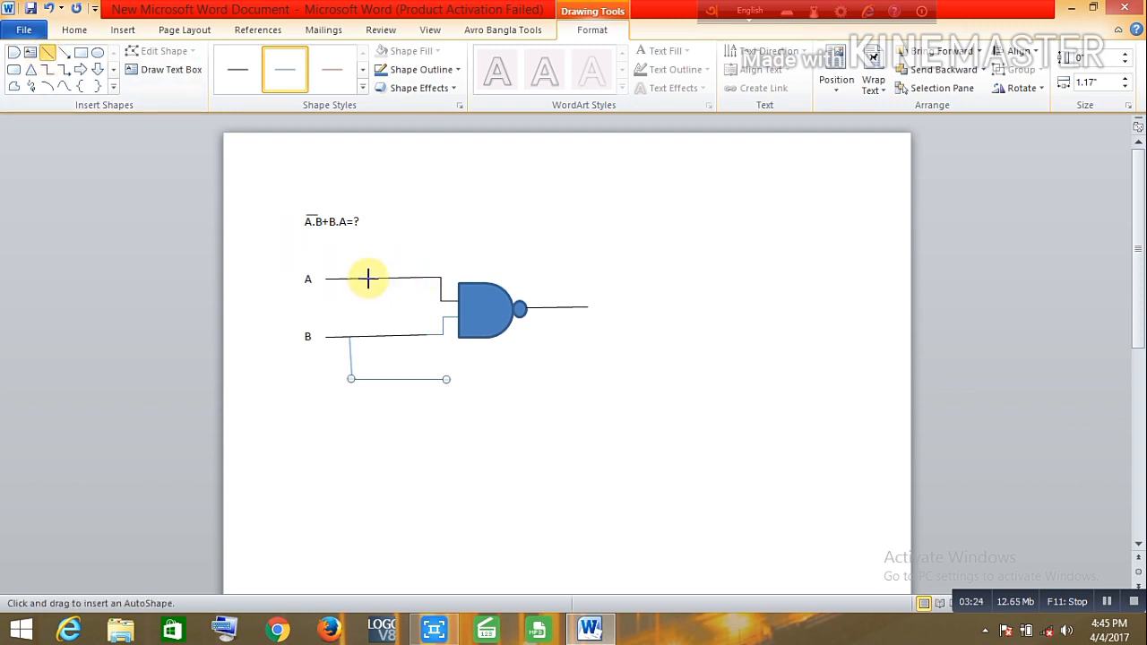
Draw a branch wire from line A down below B and right toward the second gate.
drag(368, 278, 374, 401)
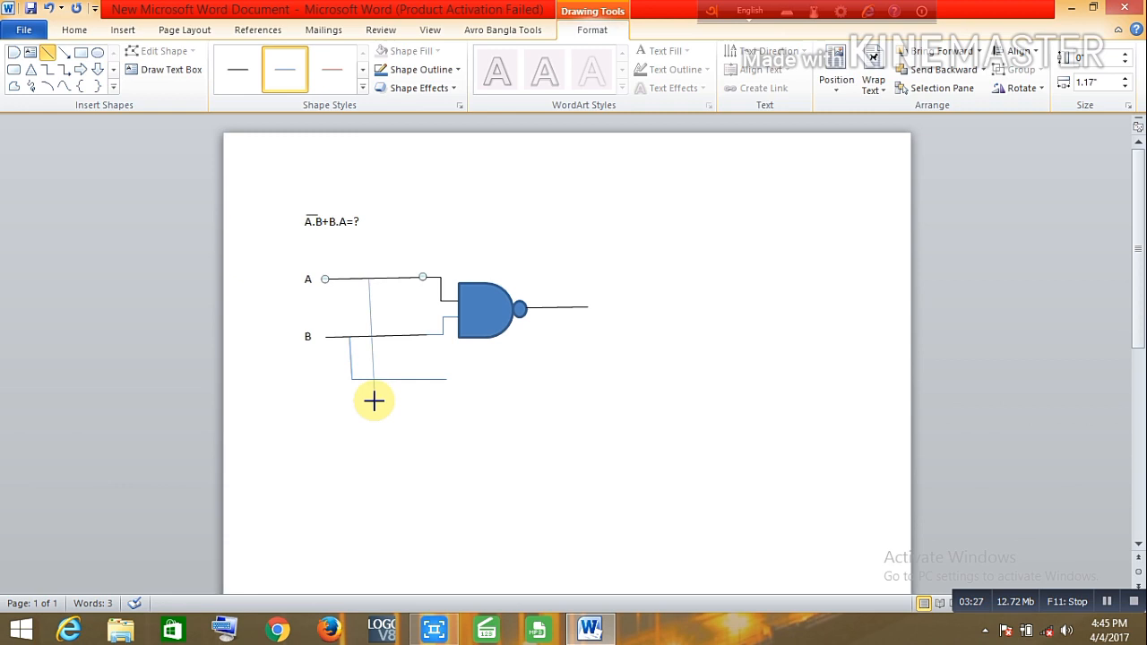
drag(375, 402, 375, 413)
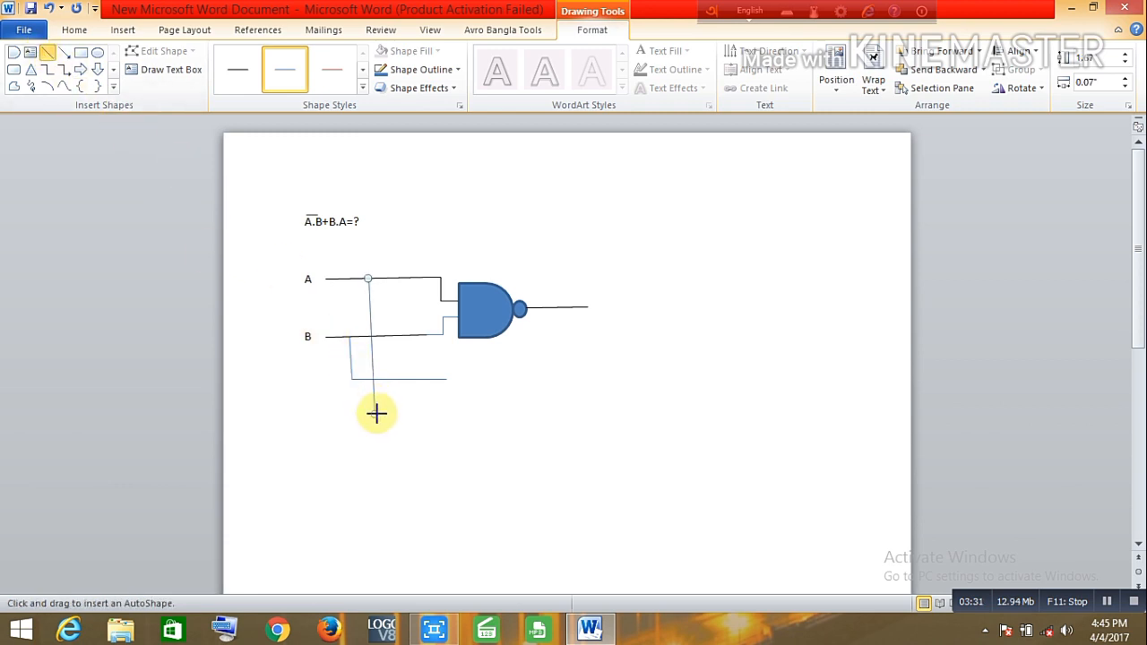
drag(375, 413, 449, 414)
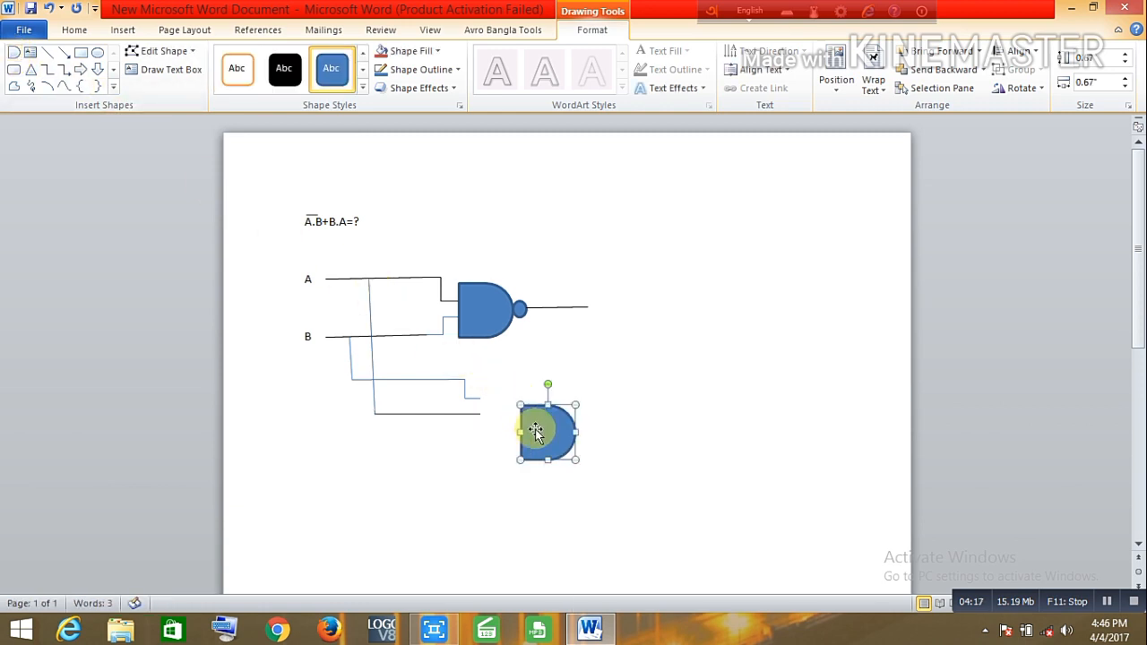
Move the second D-shaped gate onto the ends of the branch wires.
drag(537, 430, 491, 403)
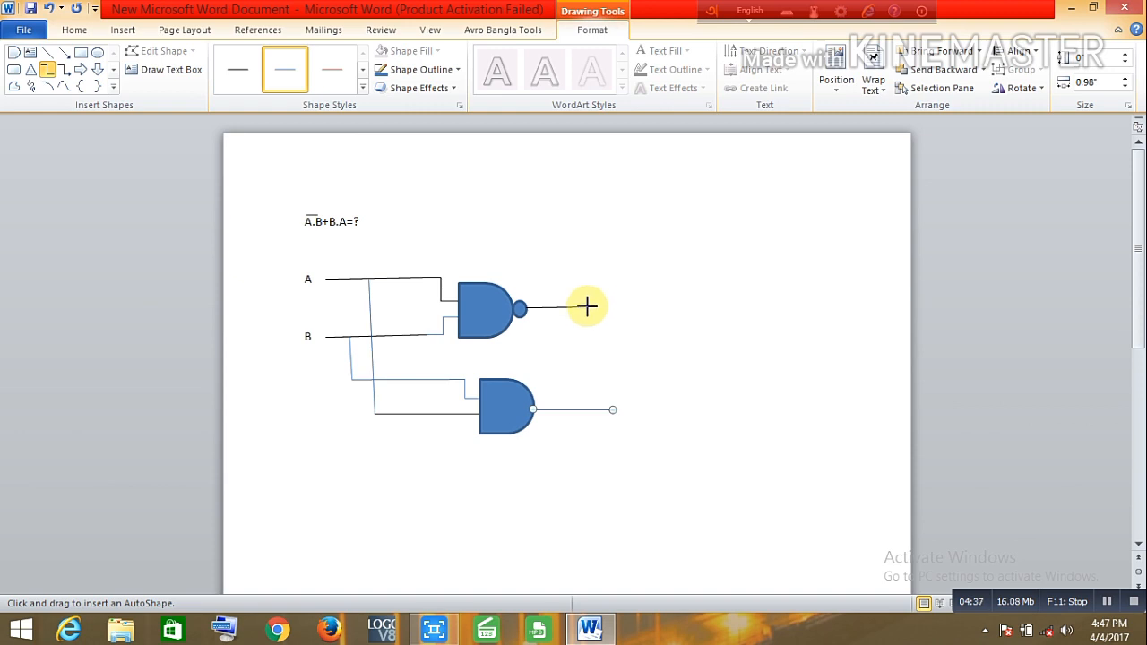
Draw a bent elbow wire from the NAND output end down and to the right.
drag(589, 307, 653, 359)
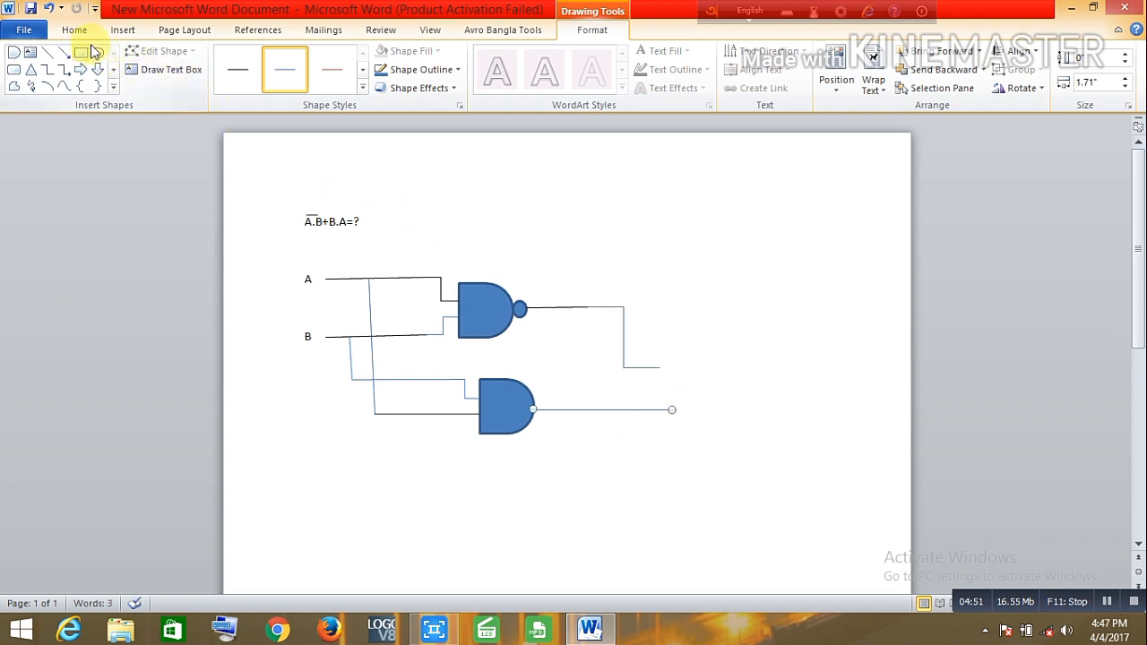
Draw a Stored Data shape as the OR gate where the wires meet, plus its output line.
click(123, 30)
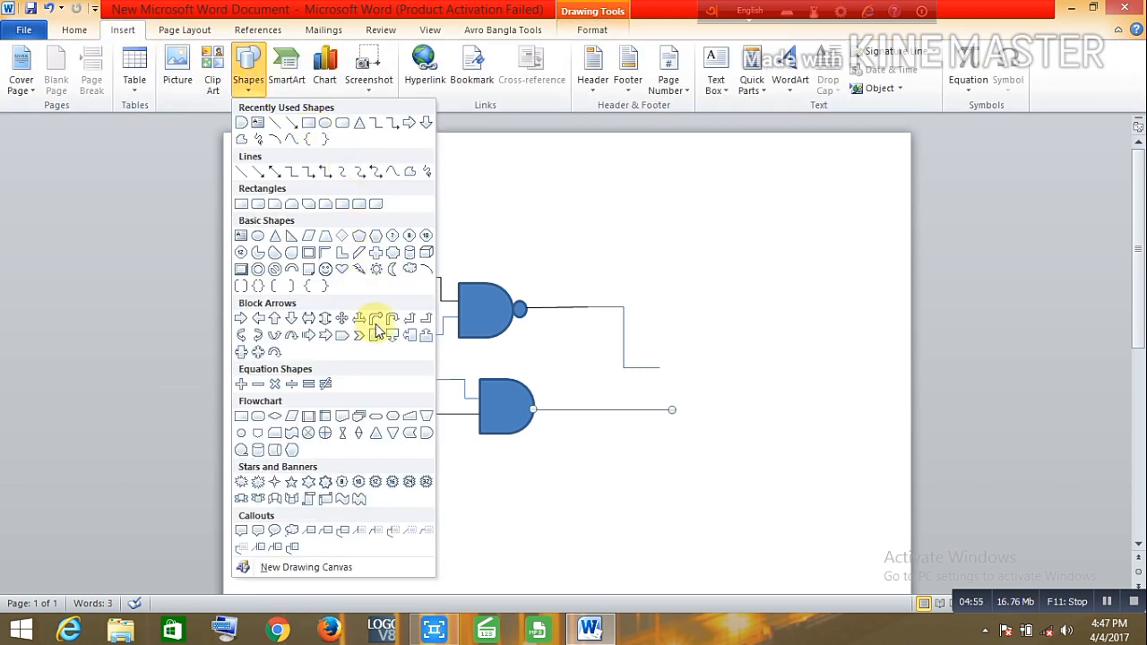
mouse_move(403, 433)
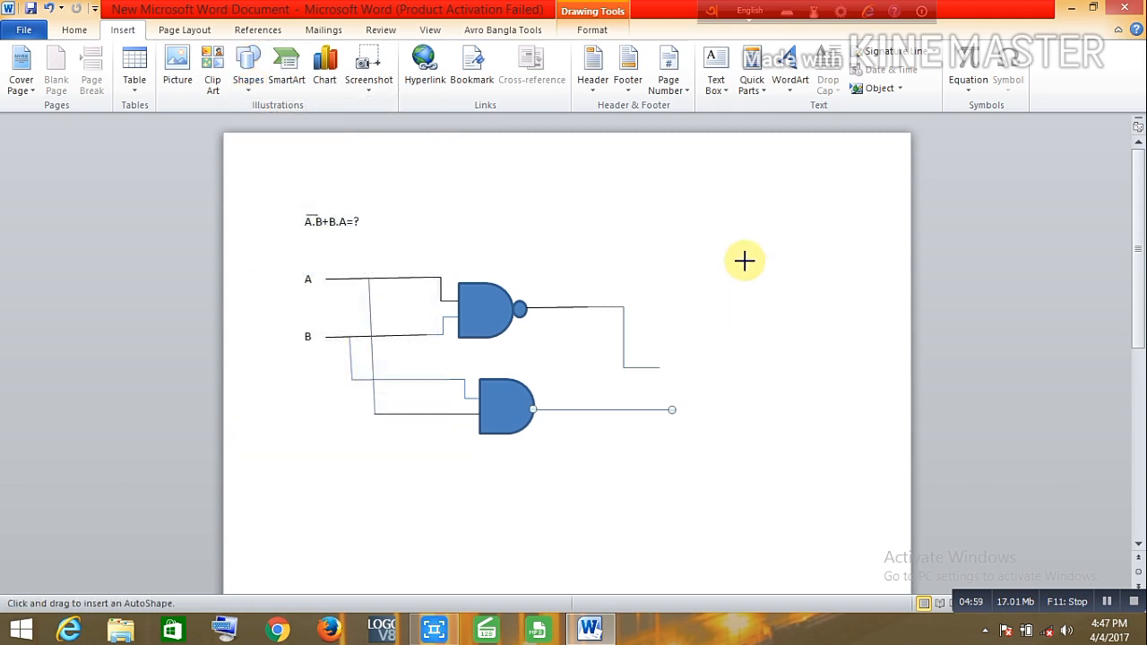
drag(744, 262, 827, 315)
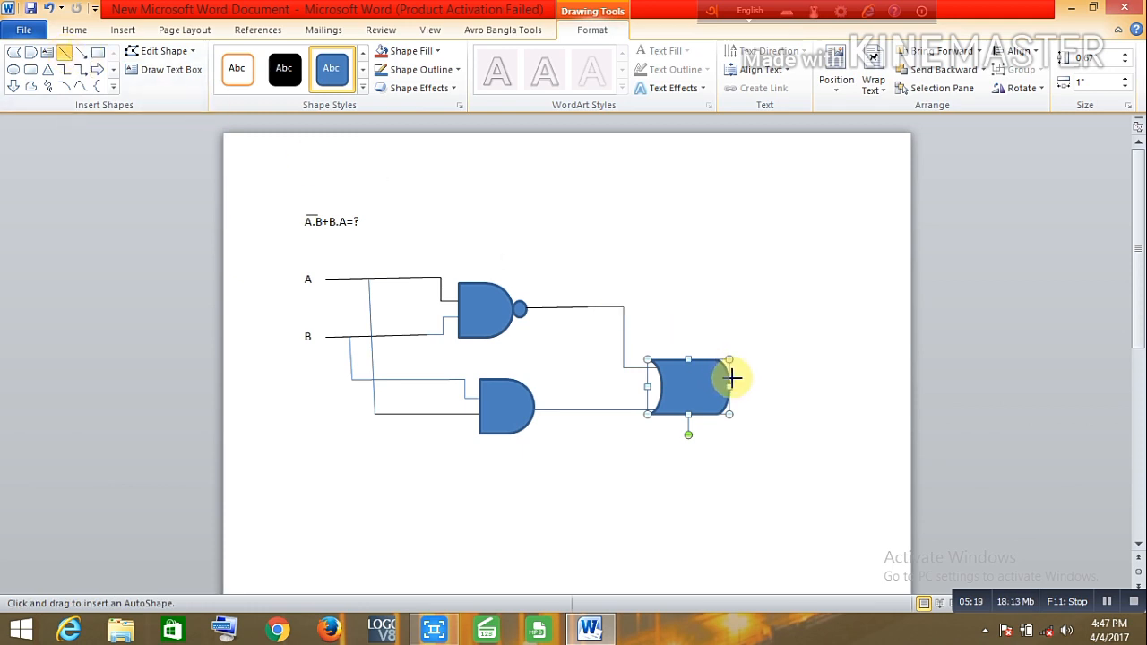
drag(734, 379, 821, 391)
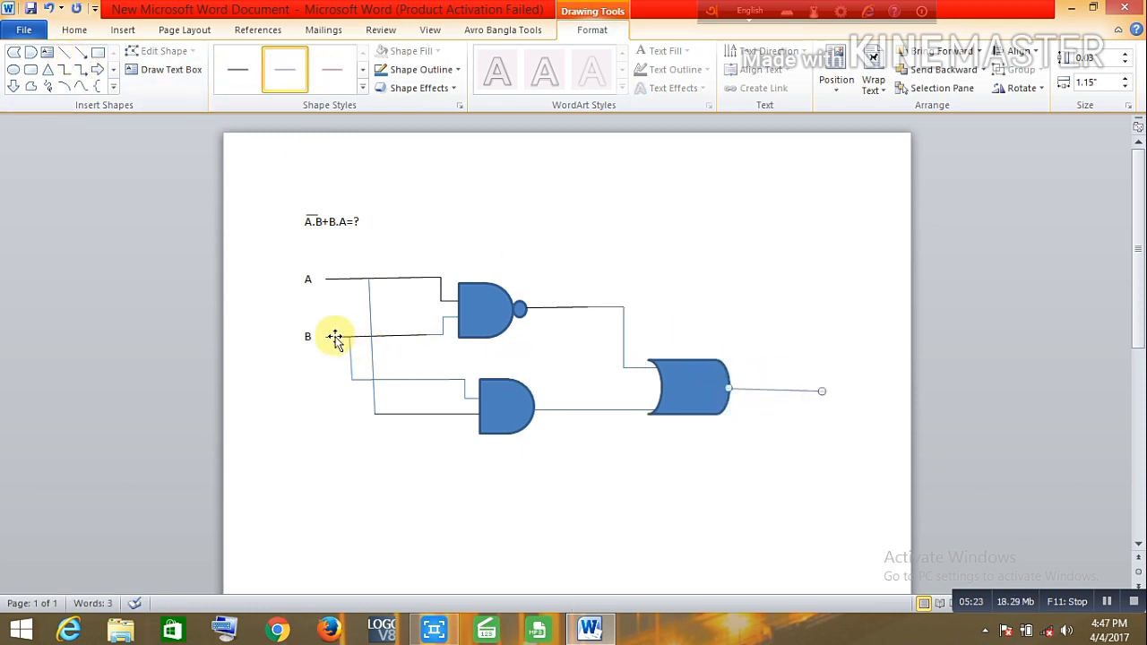
Type the label 'A.B+B.A' beside the OR gate's output line.
click(334, 336)
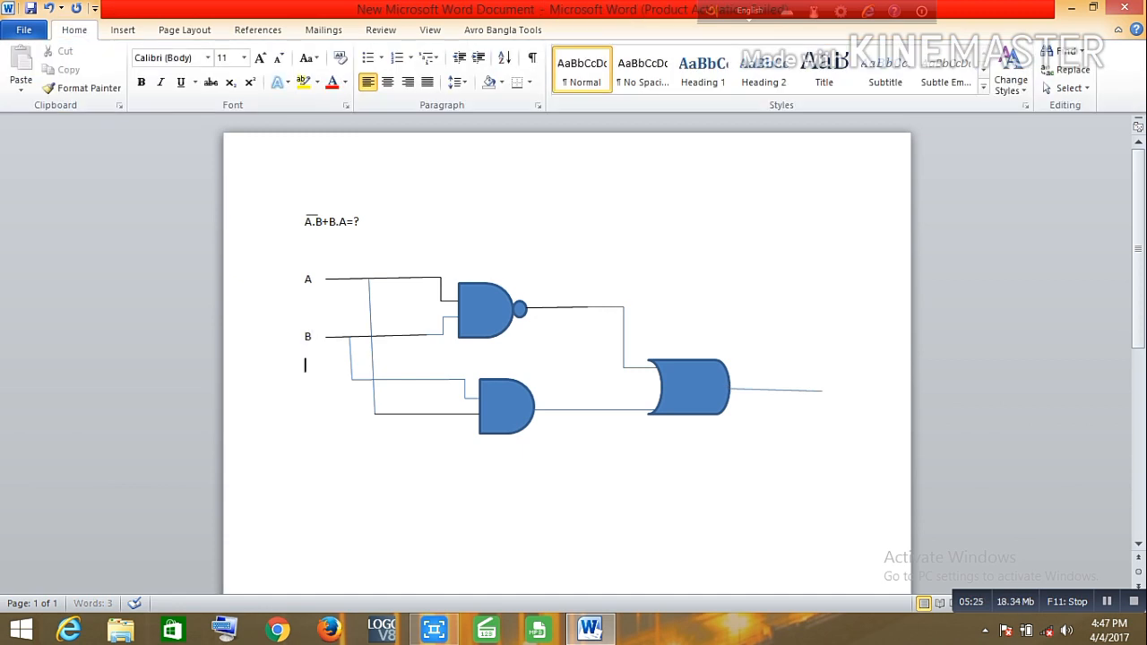
mouse_move(468, 237)
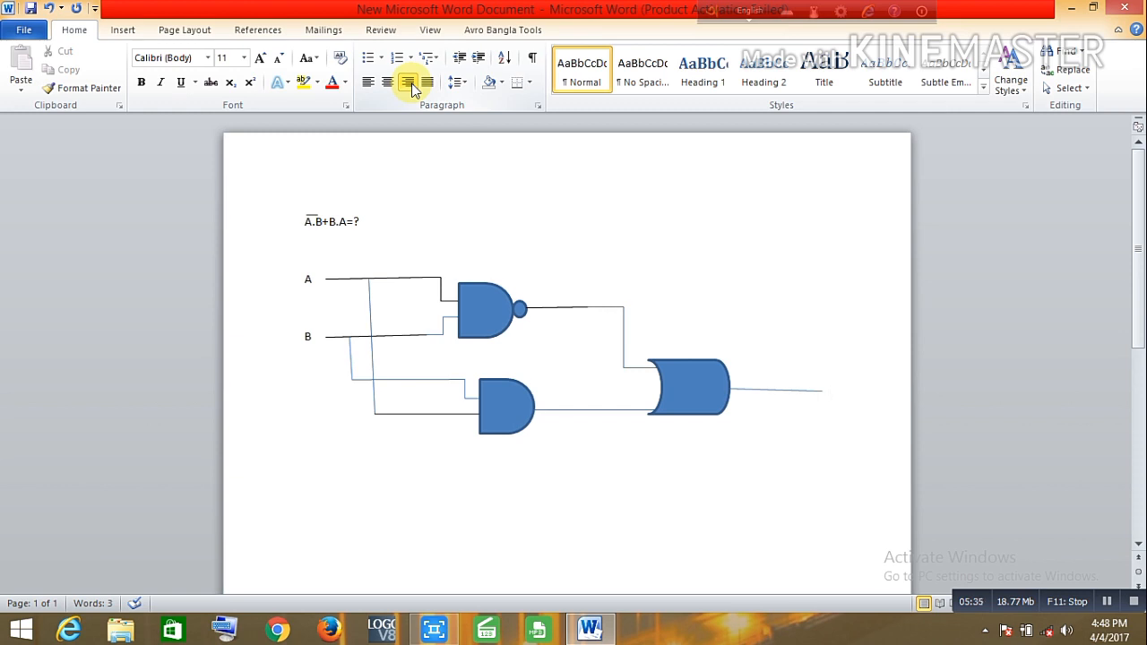
text(A.)
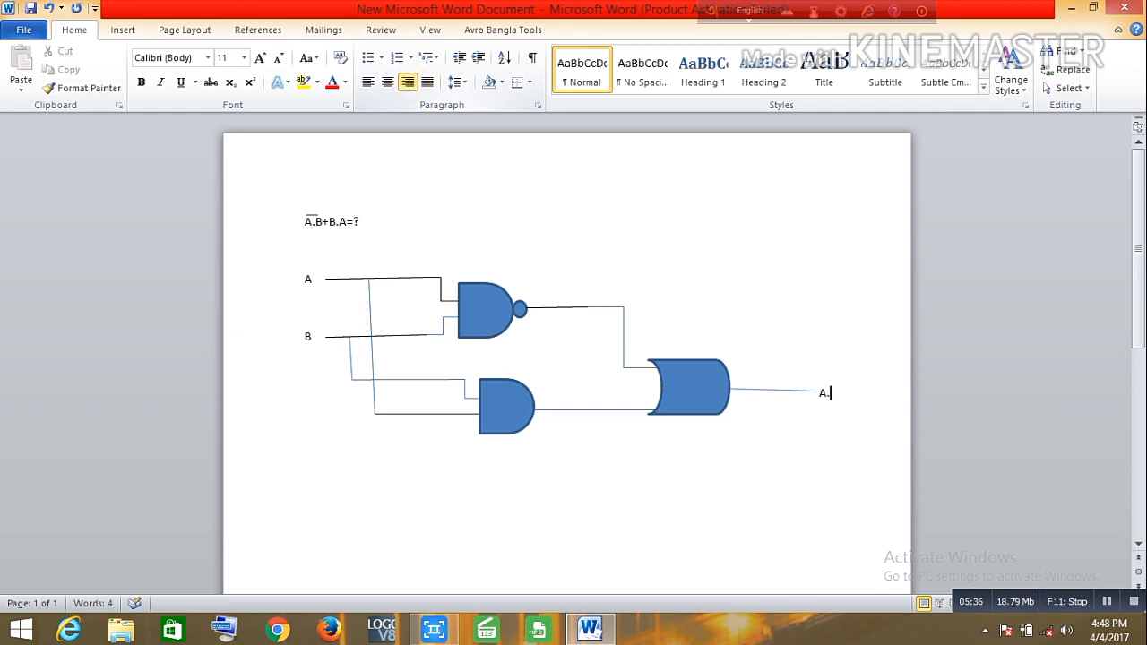
text(B+)
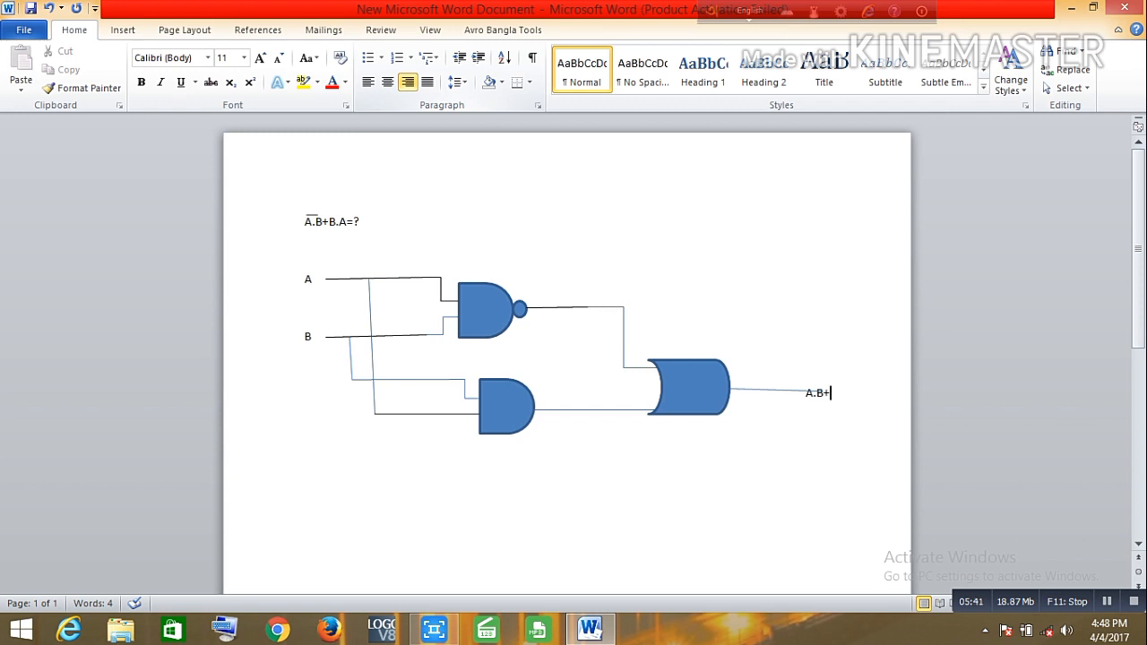
text(B.)
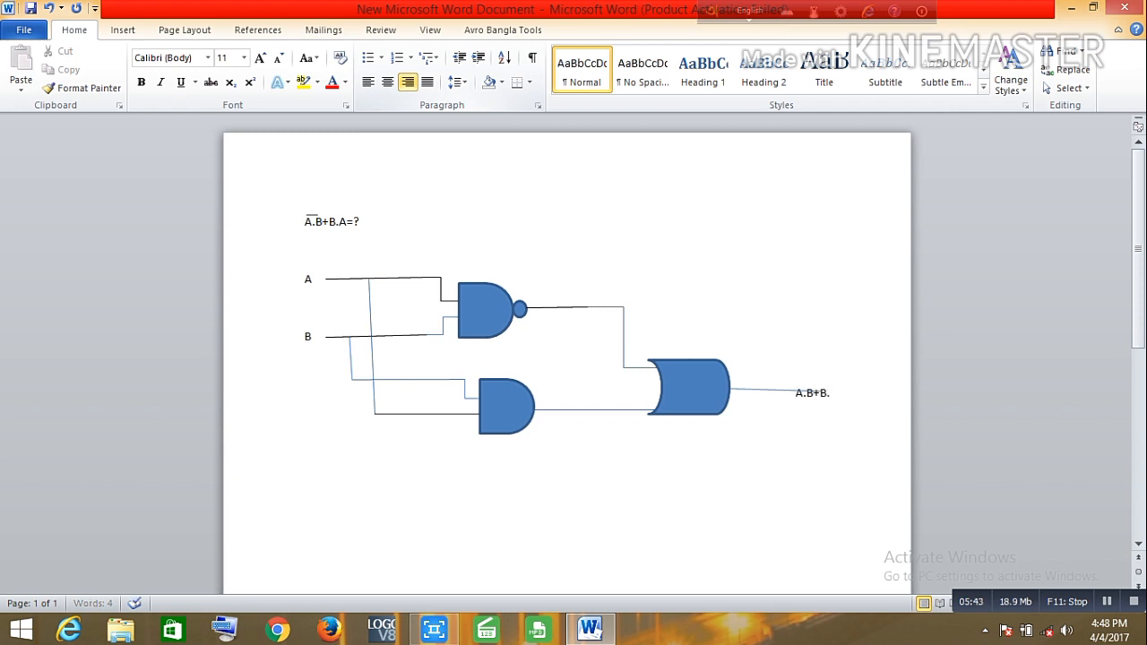
text(A)
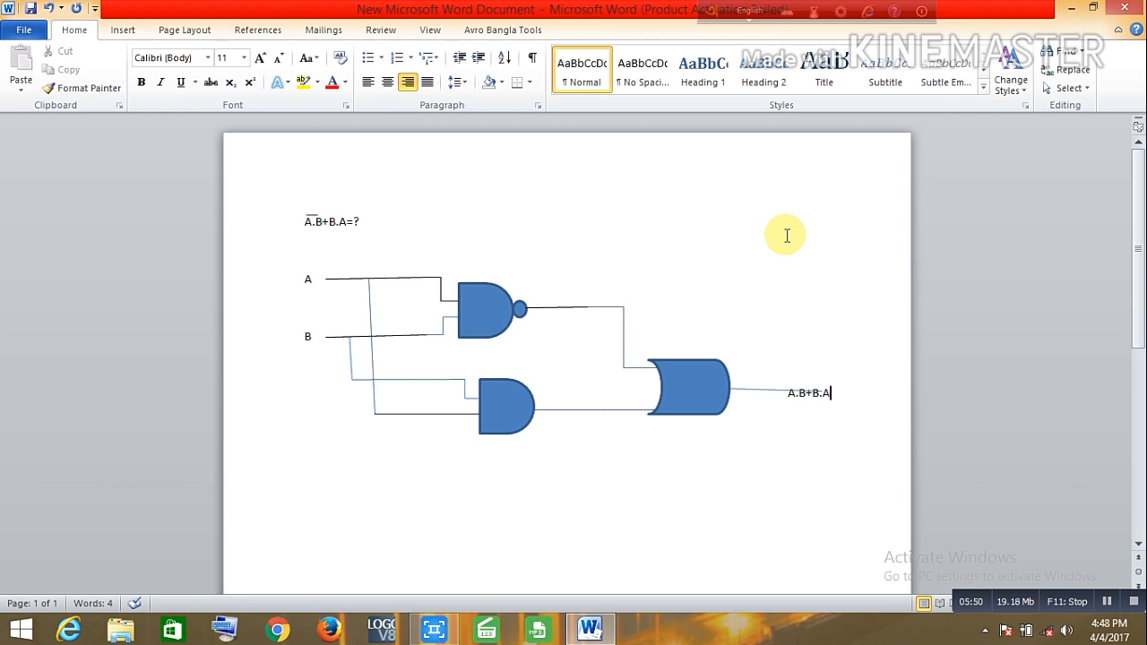
mouse_move(850, 265)
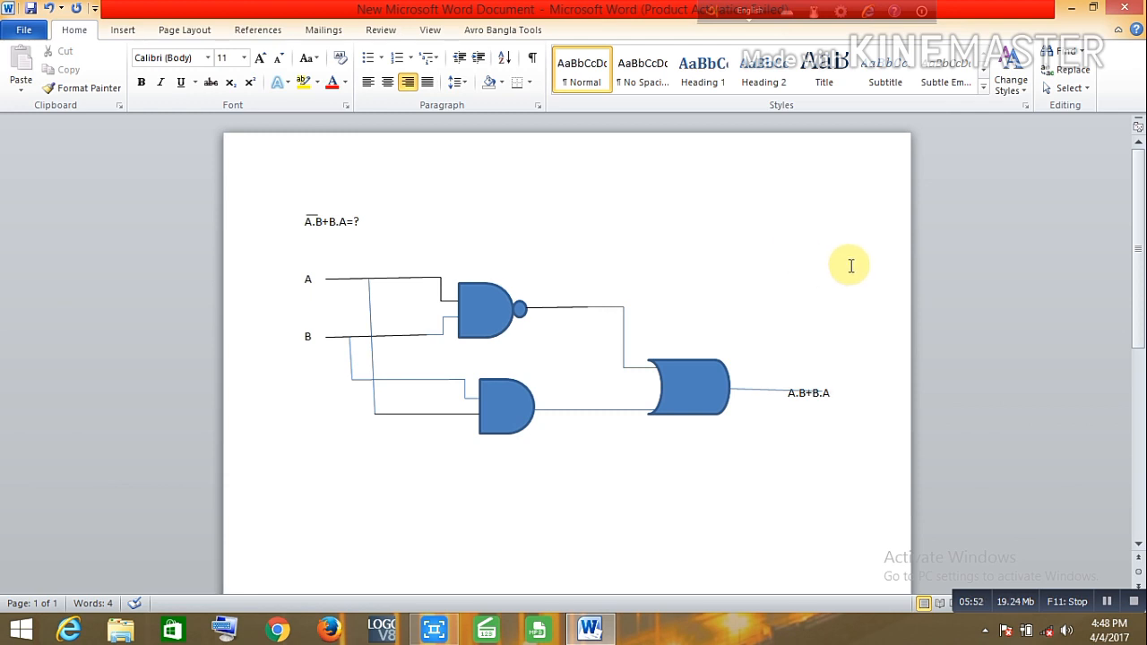
click(829, 393)
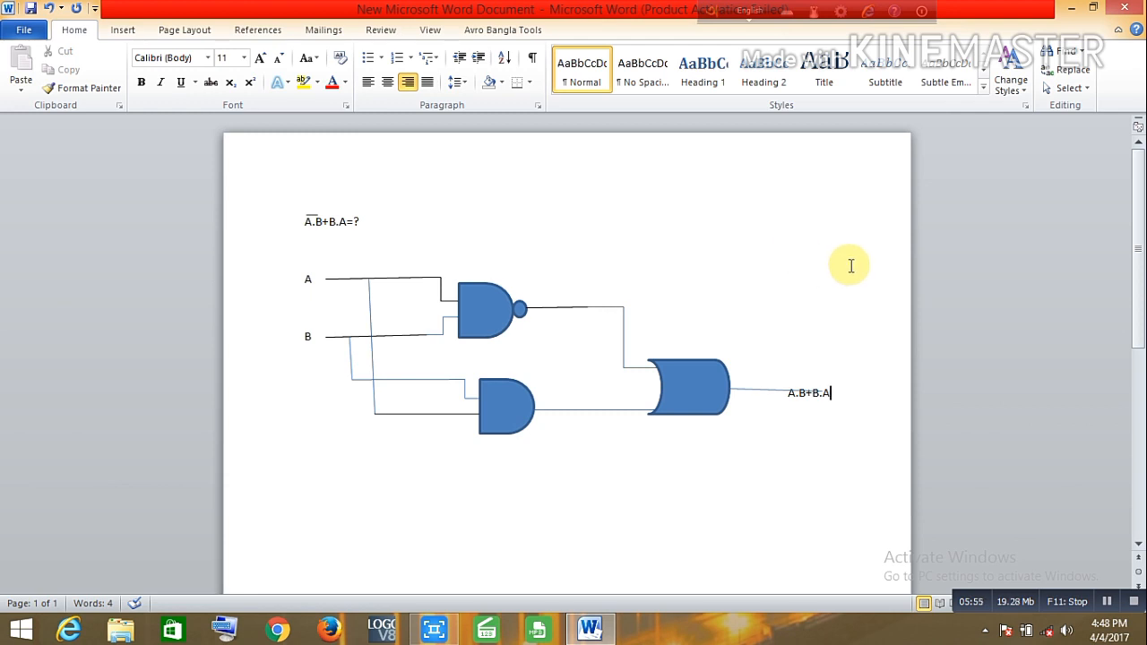